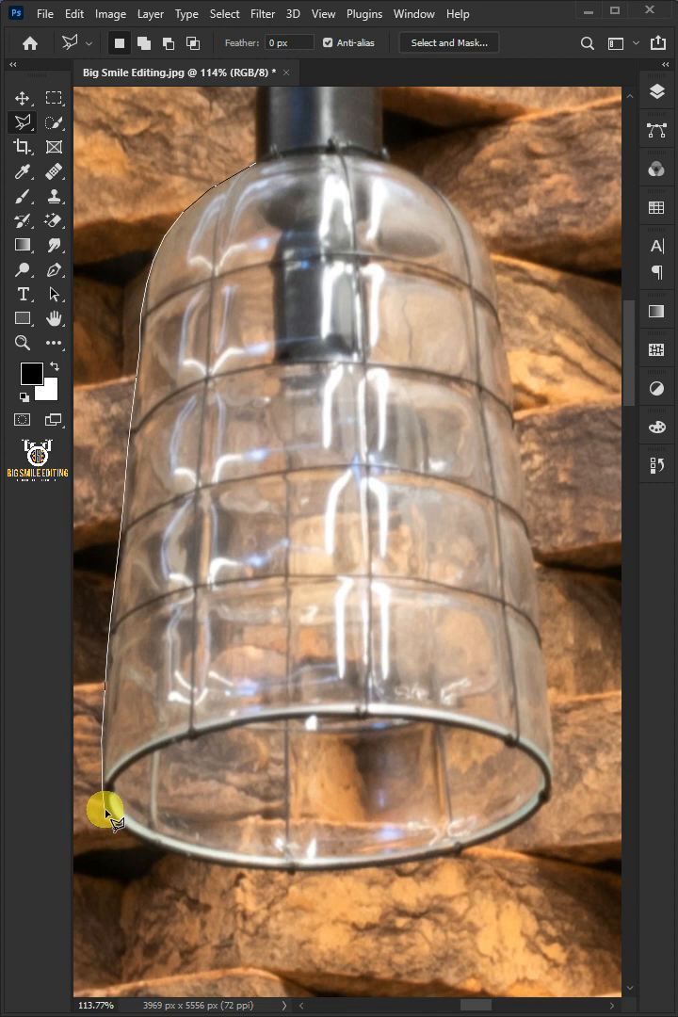
Finish the polygonal outline around the glass lamp shade and close the selection
click(493, 841)
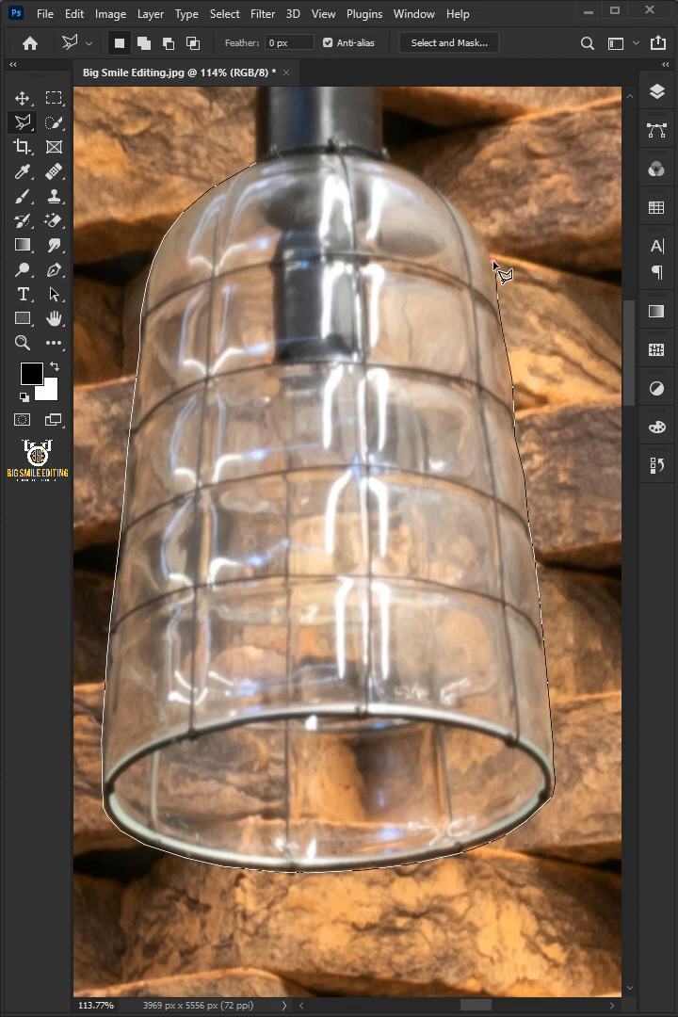
click(254, 165)
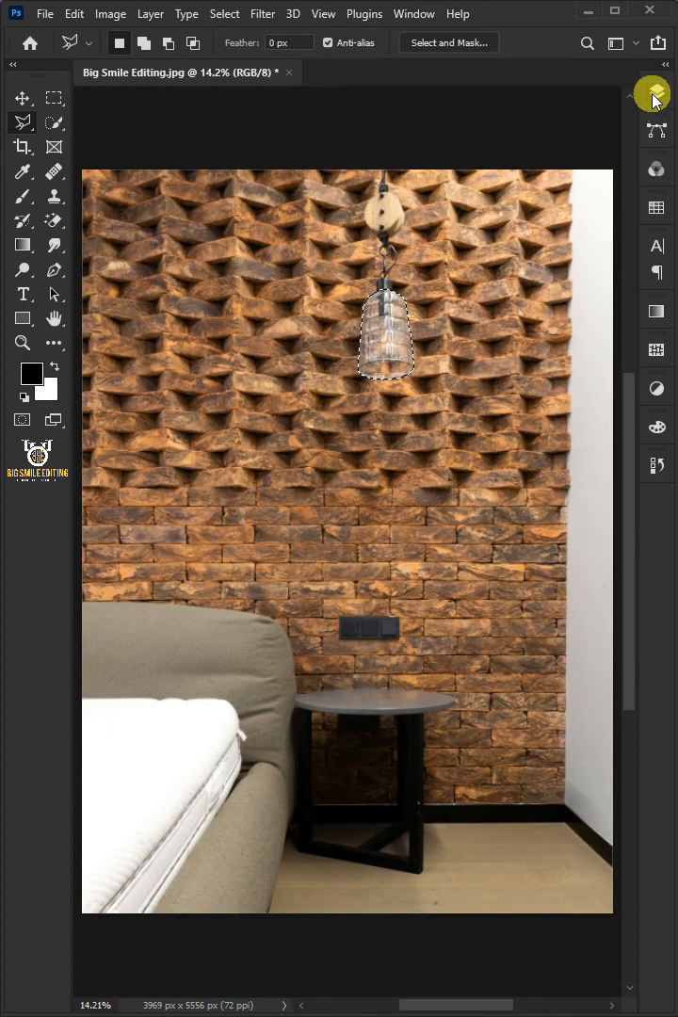
Copy the lamp glass onto a 'Lamp Glass' layer, then make Background the active layer
click(655, 91)
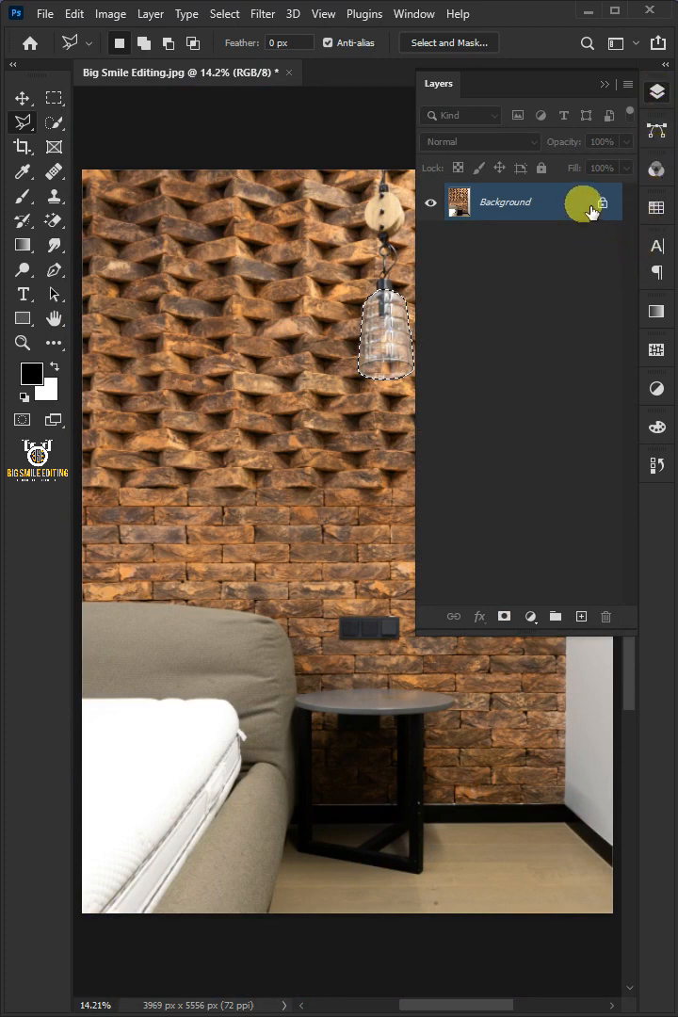
click(581, 616)
text(Lamp Glass)
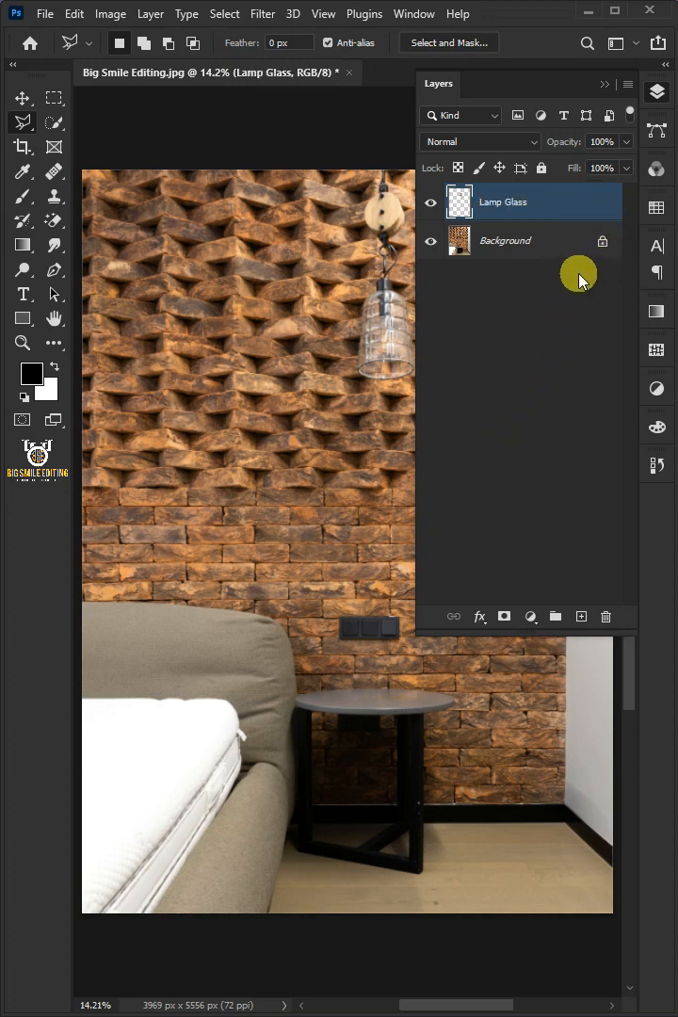
click(504, 240)
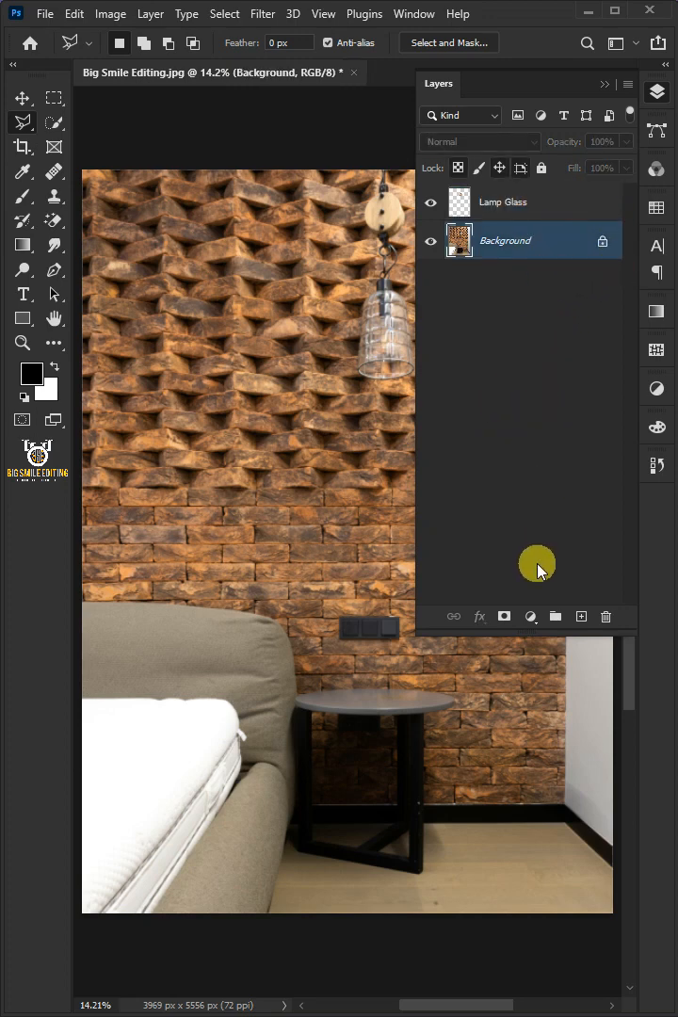
Add a Color Lookup adjustment using NightFromDay.CUBE above the Background layer
click(530, 617)
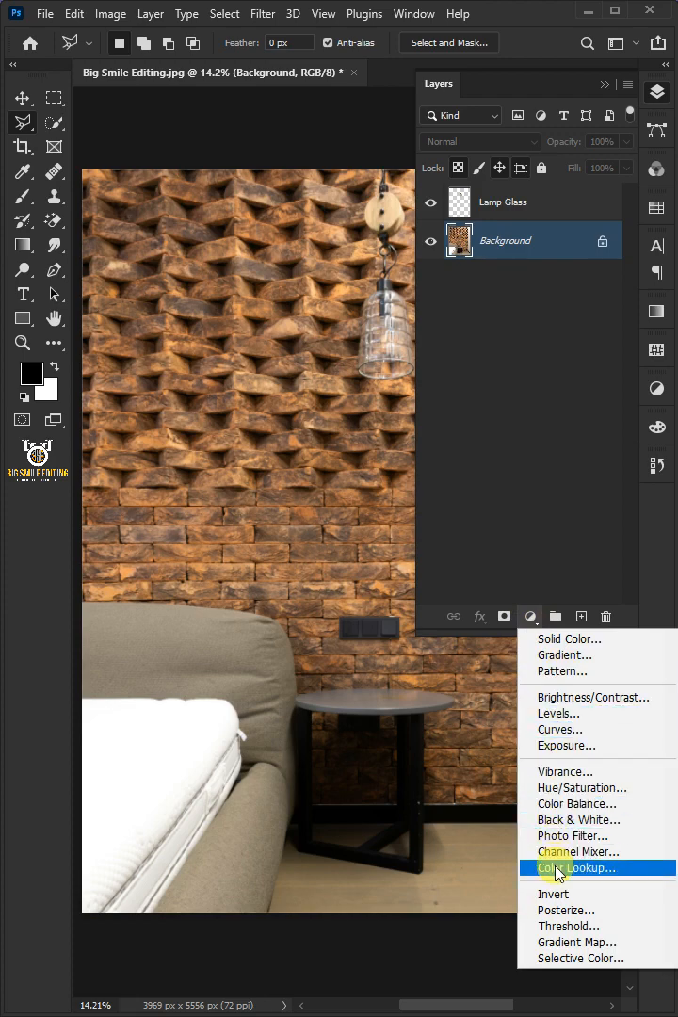
click(576, 867)
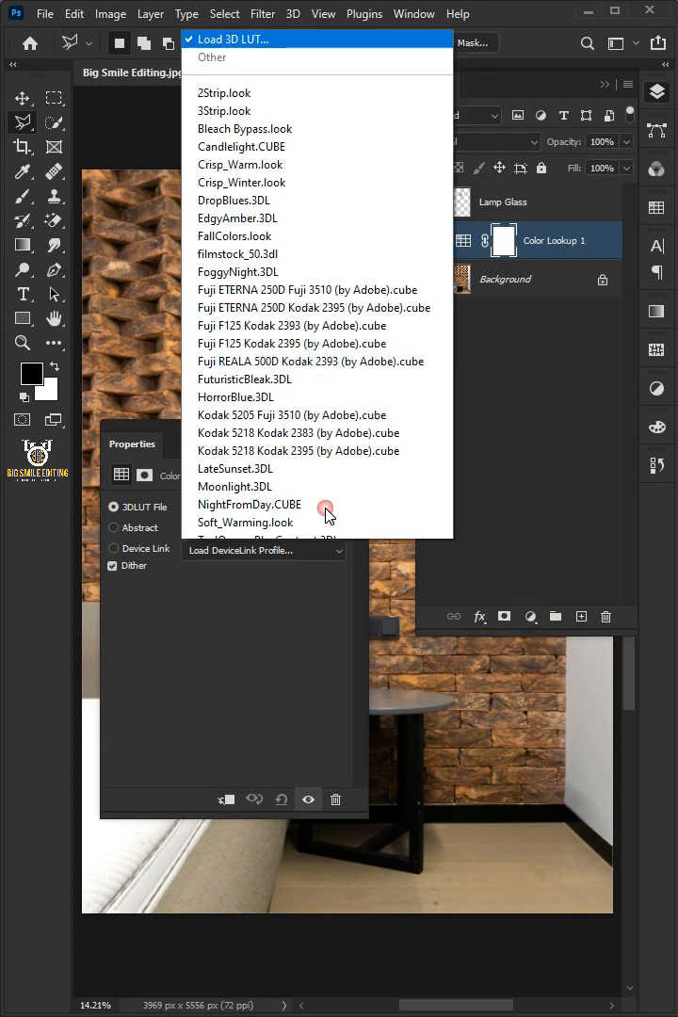
click(250, 504)
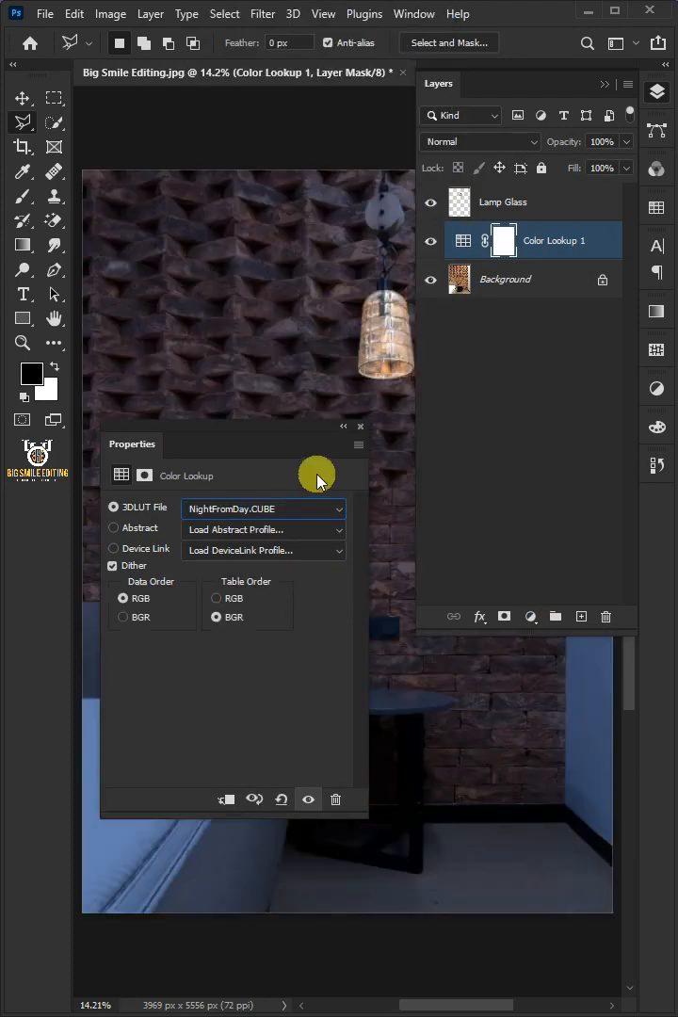
click(360, 425)
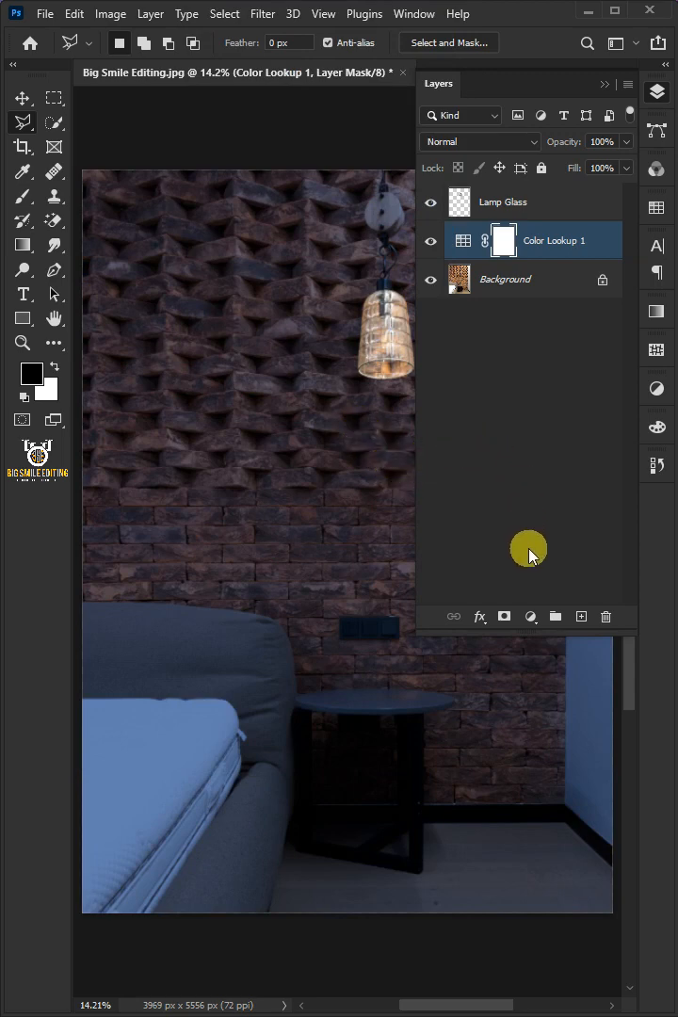
Add a Hue/Saturation adjustment with Saturation lowered to about -14
click(531, 617)
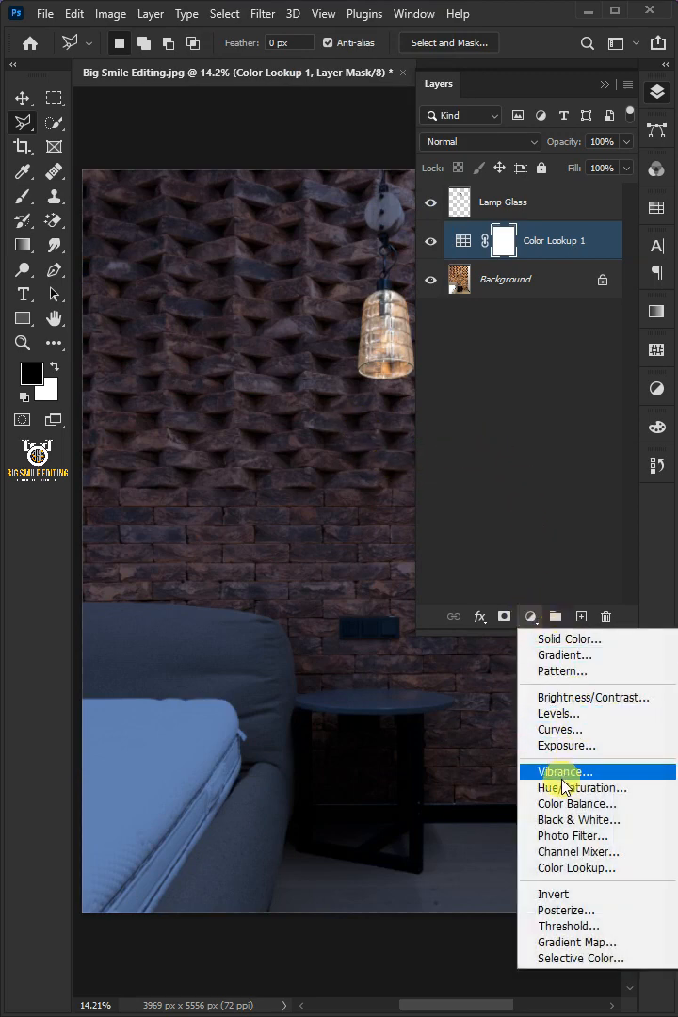
click(584, 787)
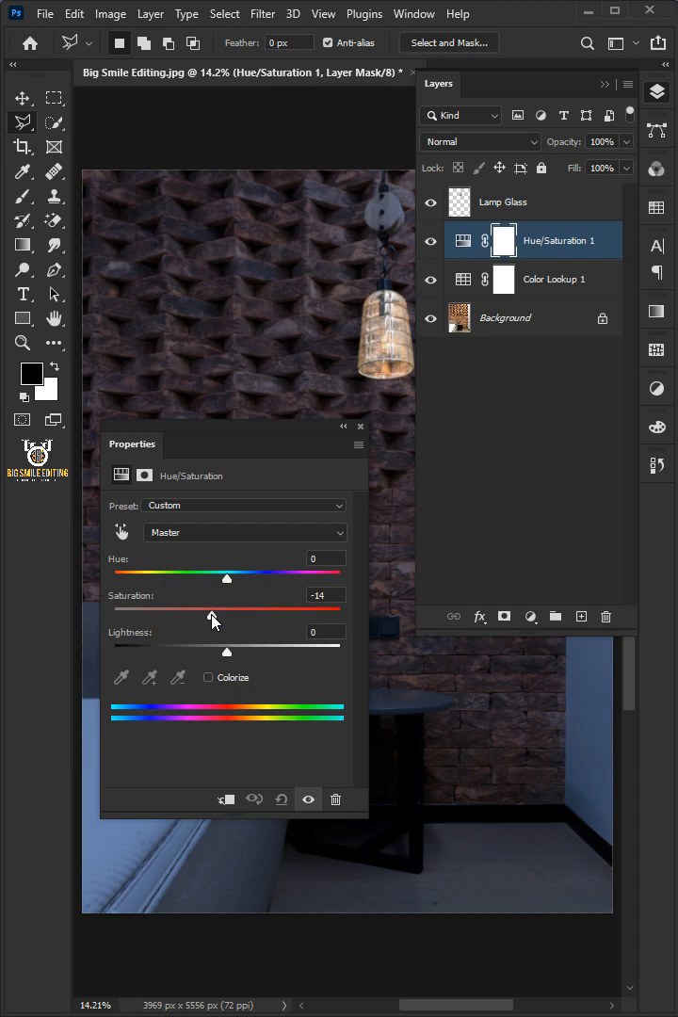
drag(214, 615, 203, 615)
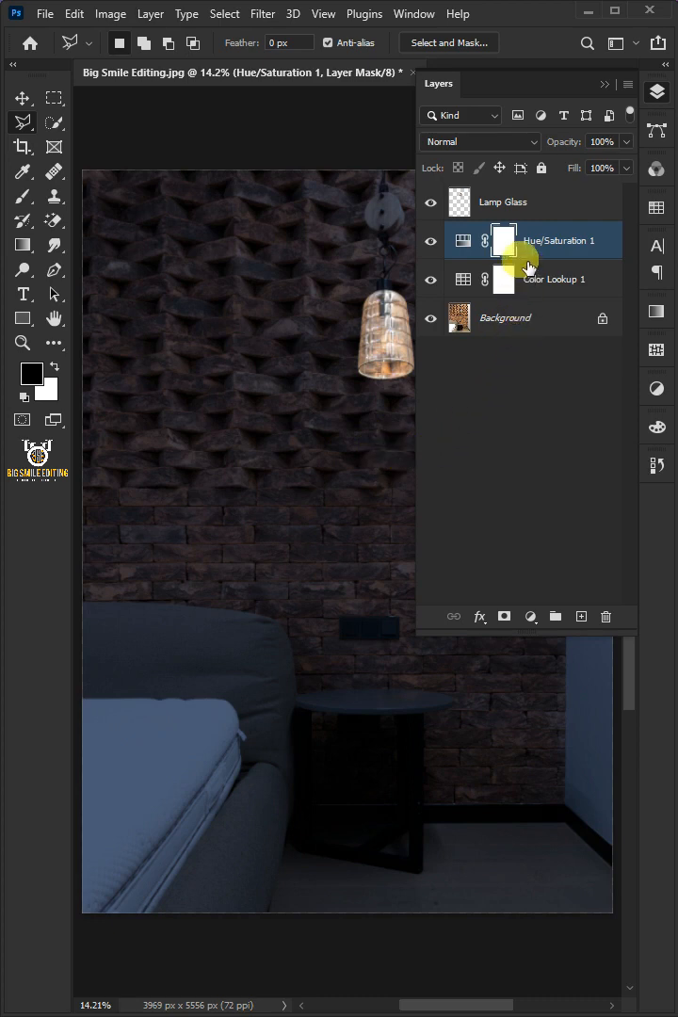
Set Lamp Glass to Linear Dodge (Add) and apply a 1.6-radius Gaussian Blur
click(480, 141)
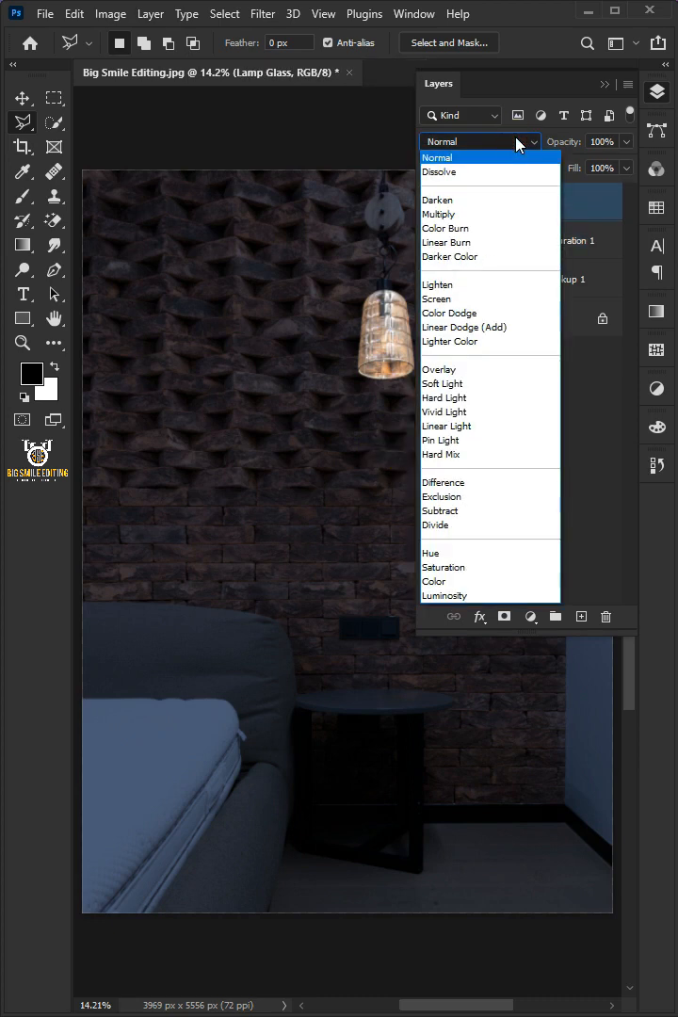
click(464, 327)
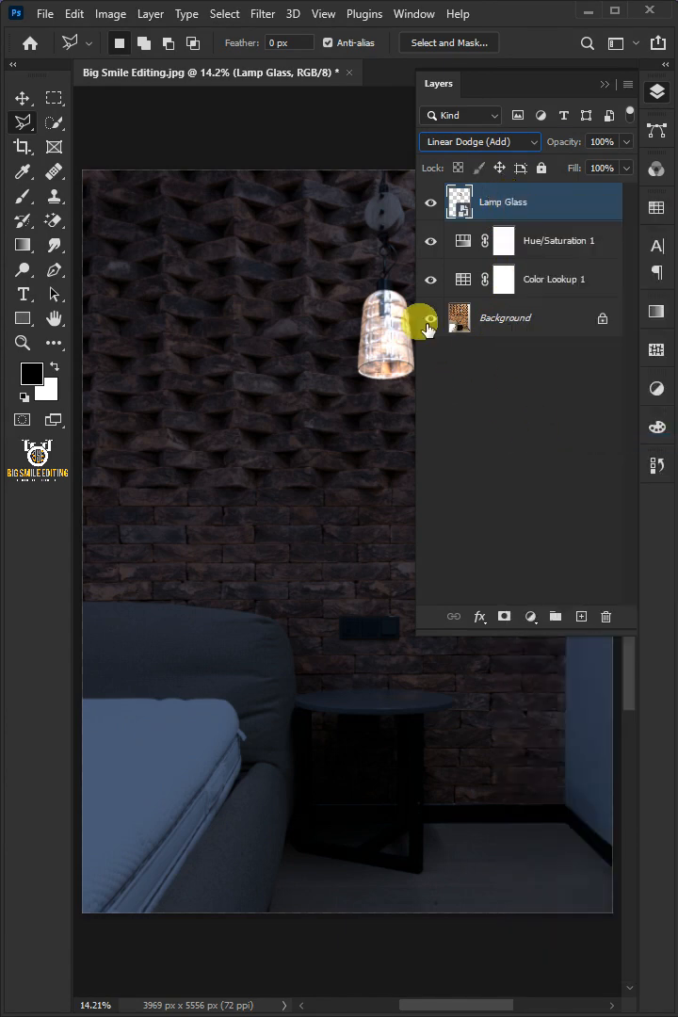
click(262, 13)
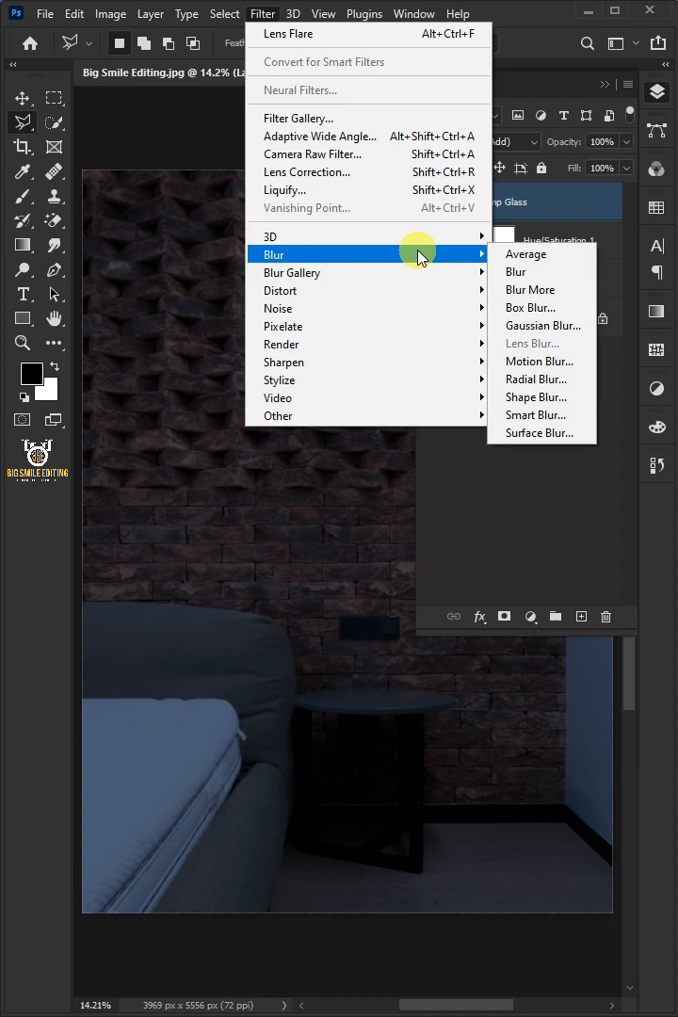
click(543, 325)
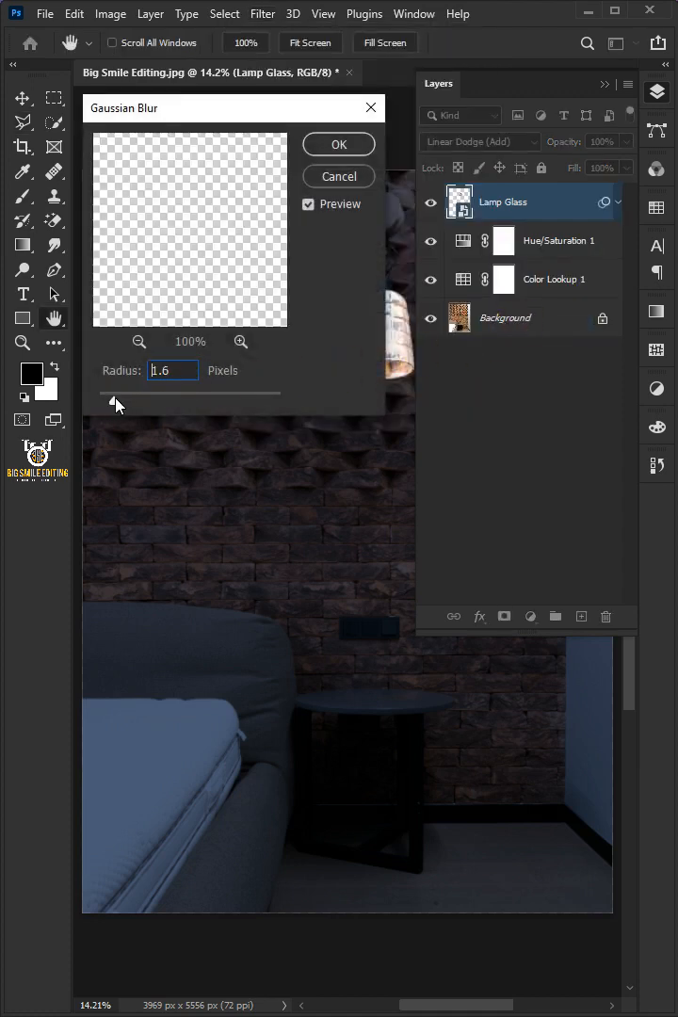
click(337, 144)
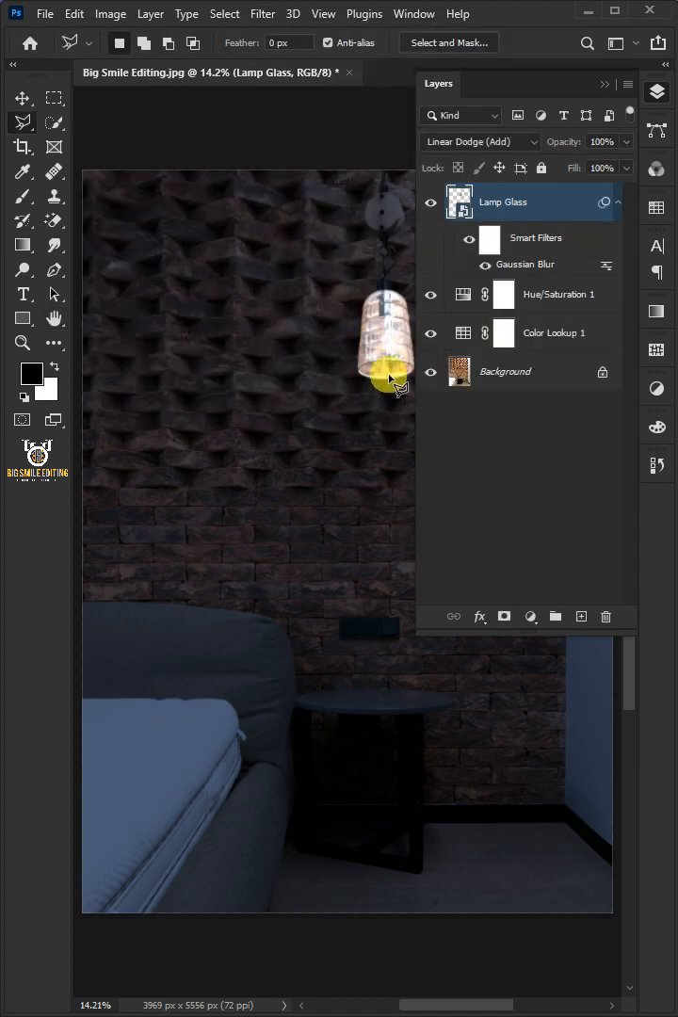
Add a top layer named 'Lens Flare' and fill it with solid black
click(581, 617)
text(Lens Flare)
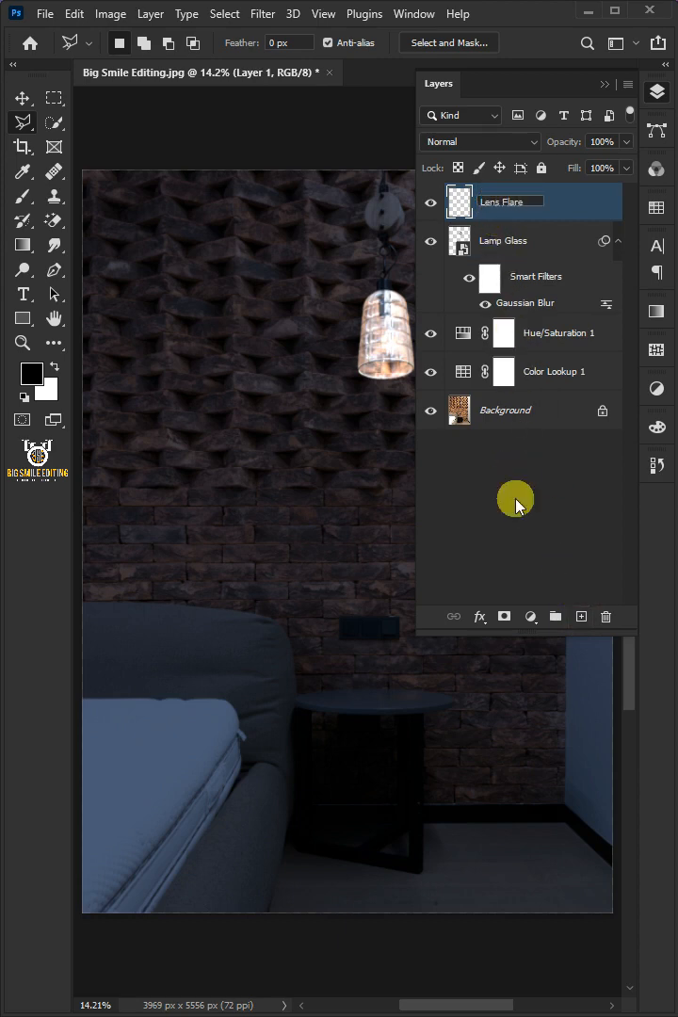
click(73, 13)
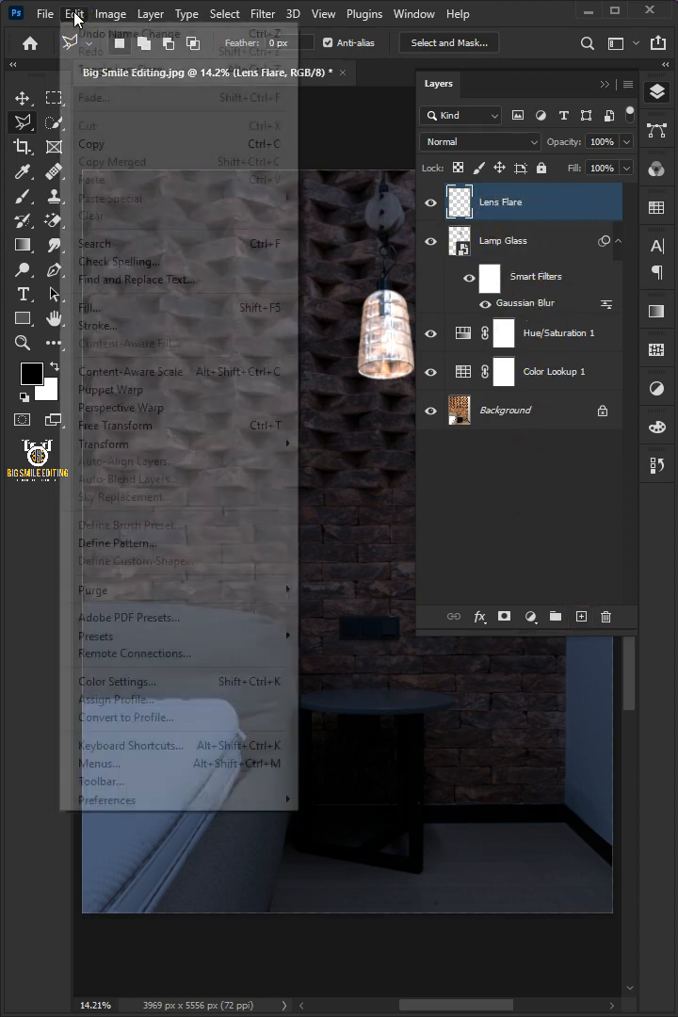
click(90, 307)
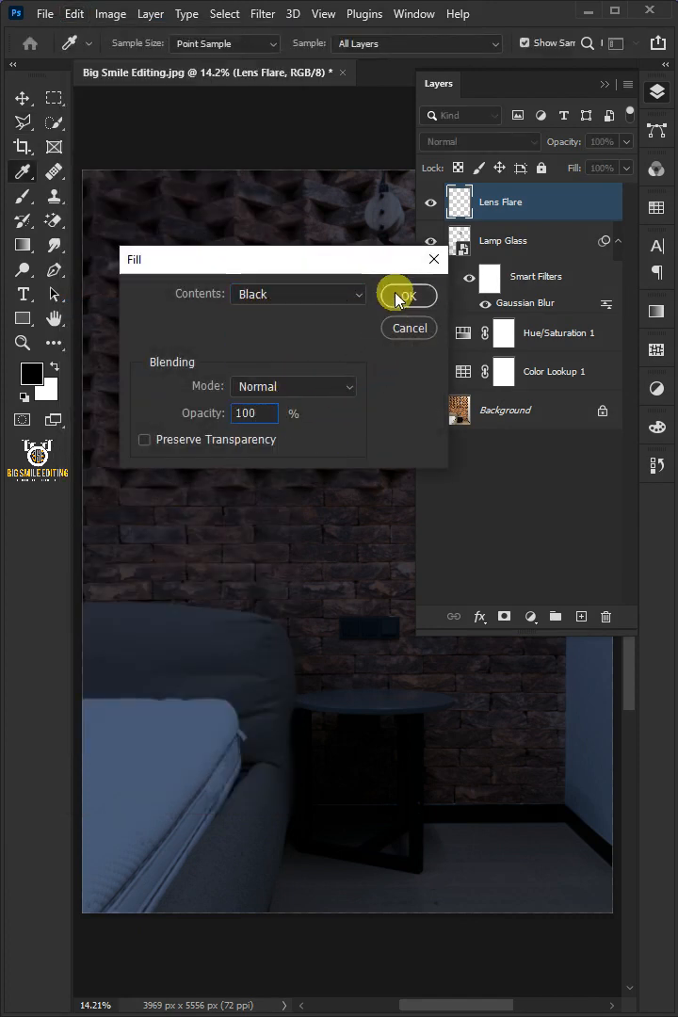
click(403, 294)
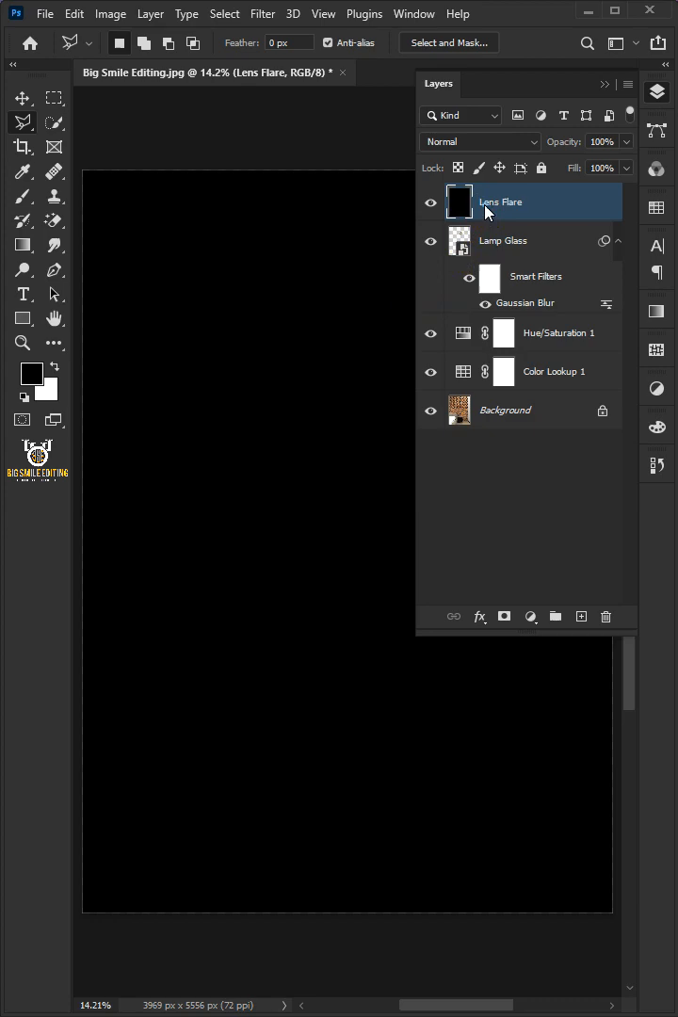
right_click(499, 202)
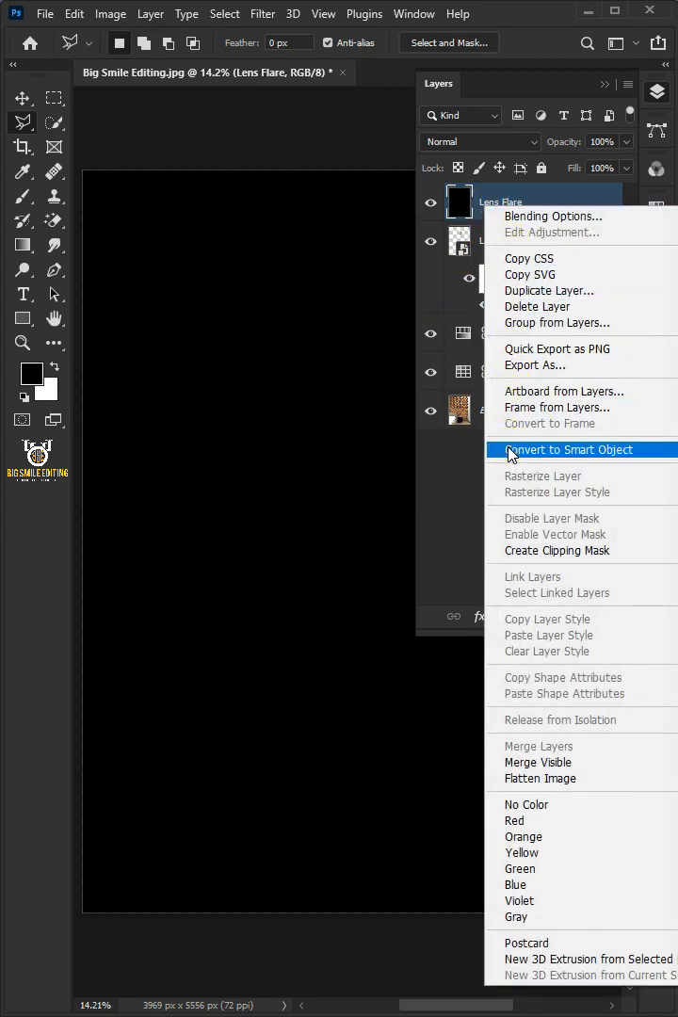
Render a 105mm Prime lens flare at brightness 120 as a smart filter
click(263, 13)
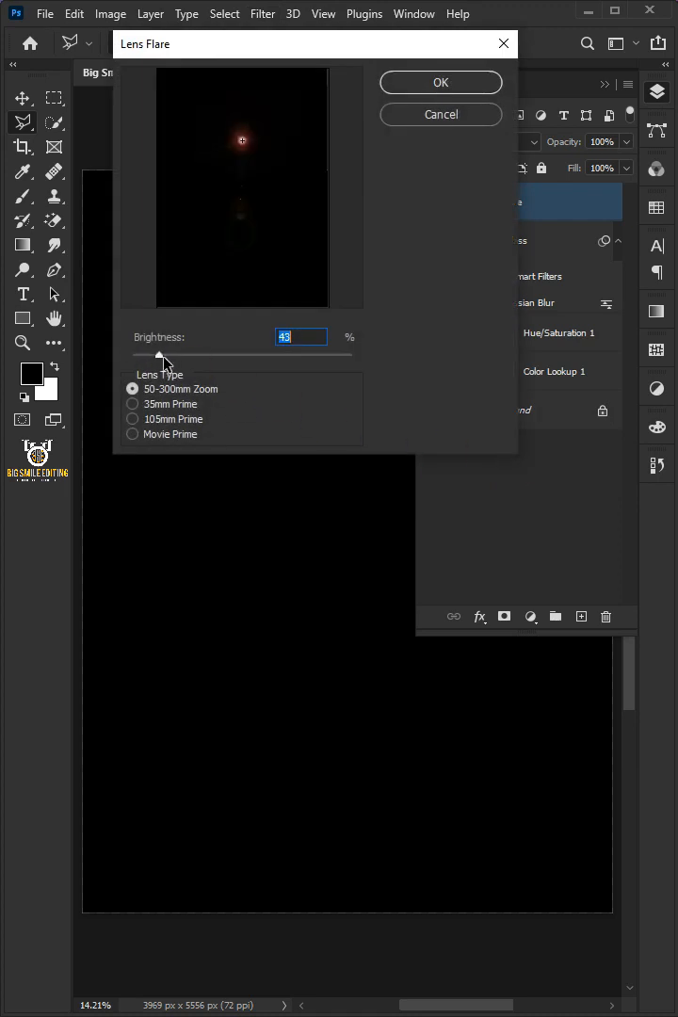
click(132, 419)
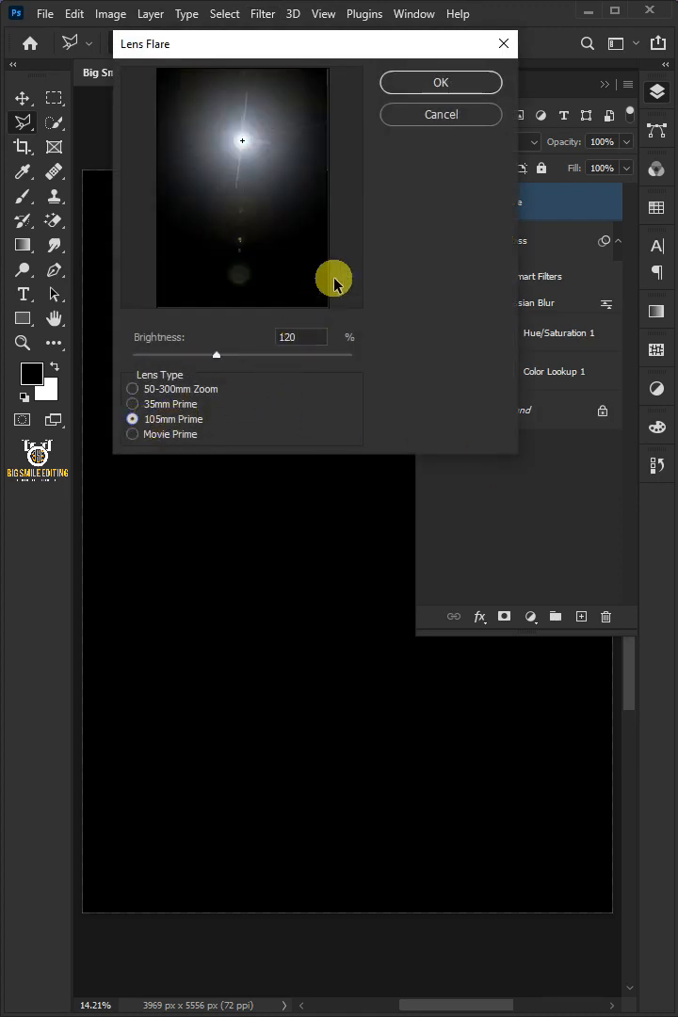
click(440, 81)
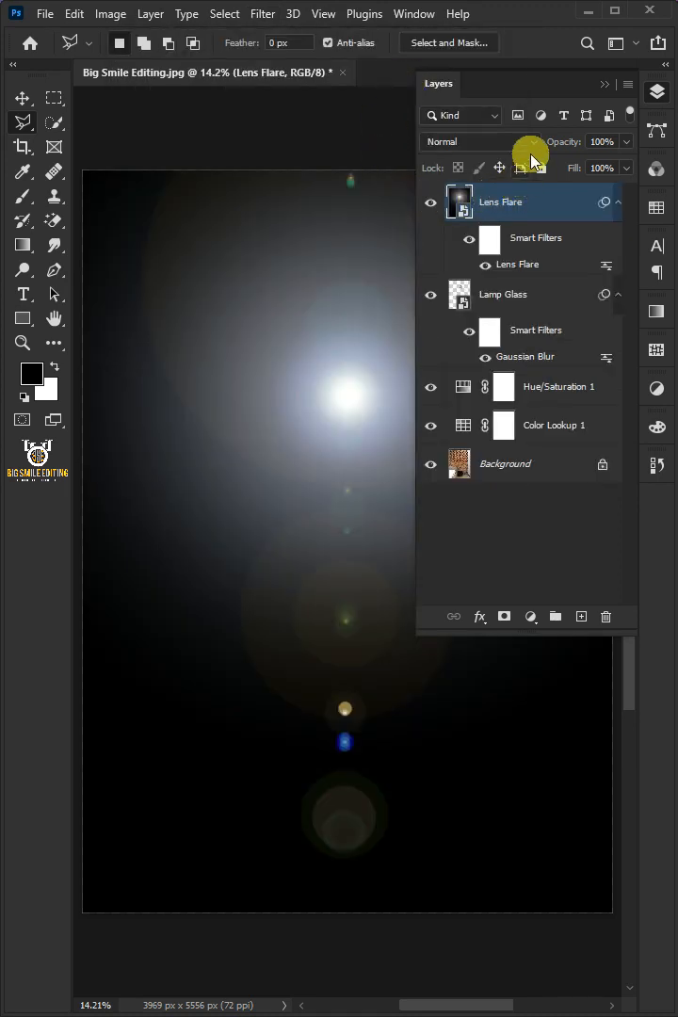
click(479, 141)
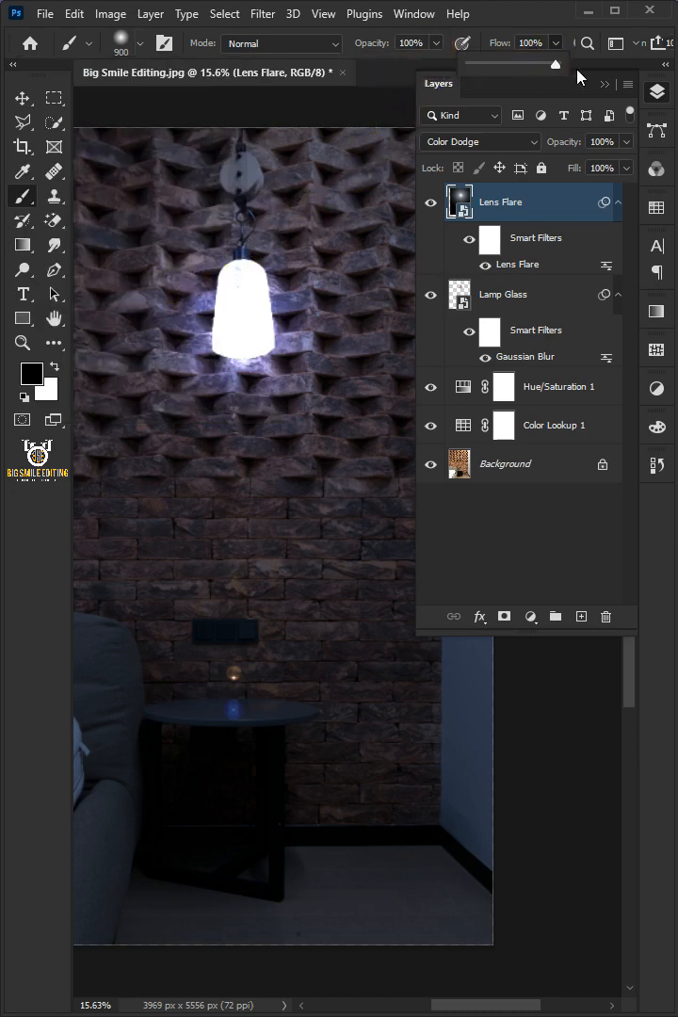
Paint black on the flare filter mask over the side table and set fill to 90%
click(32, 369)
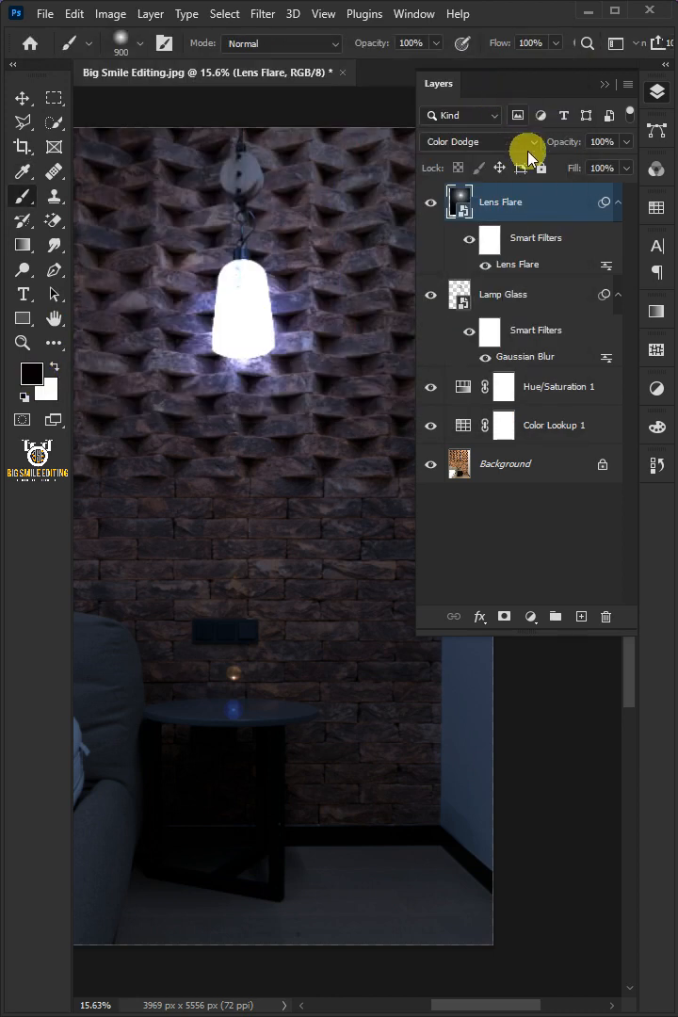
click(488, 238)
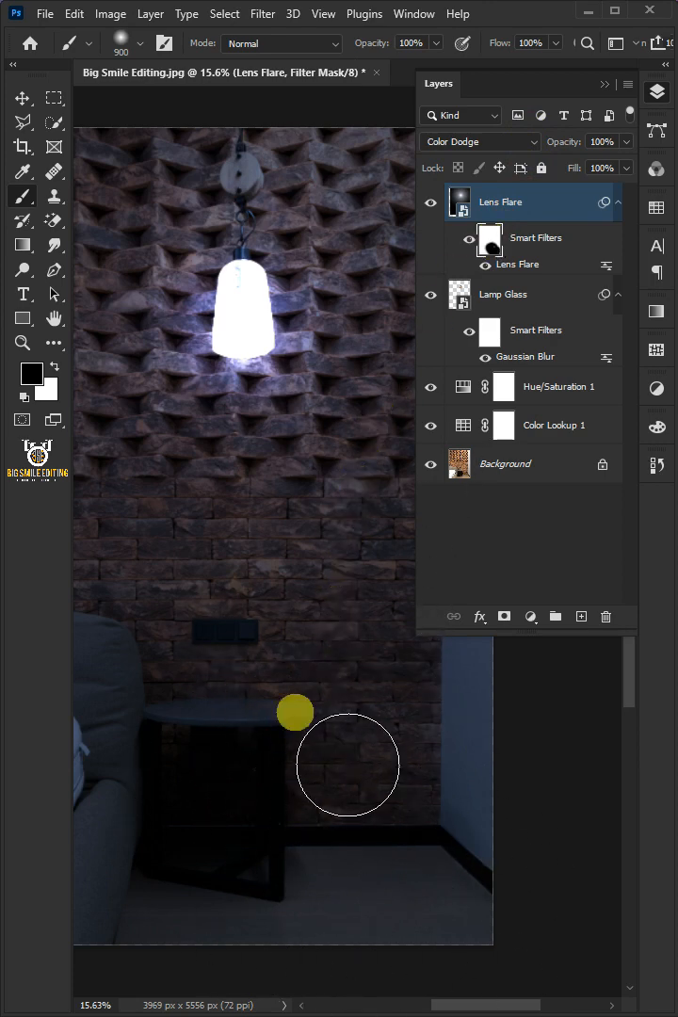
click(617, 195)
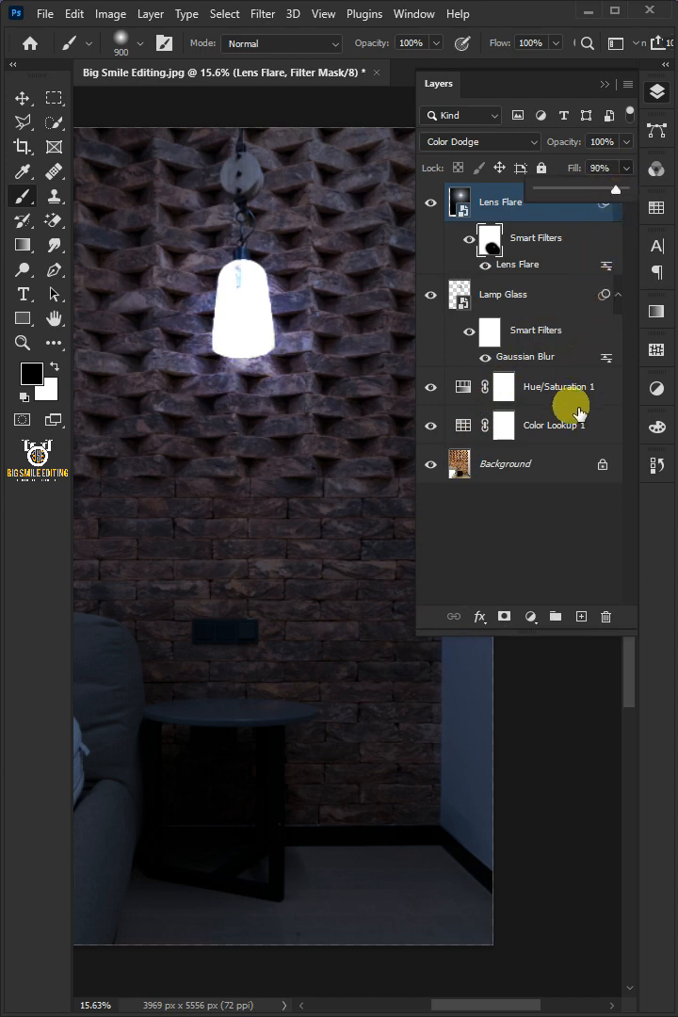
Add a Hue/Saturation adjustment clipped to Lens Flare that tints the glow orange
click(531, 616)
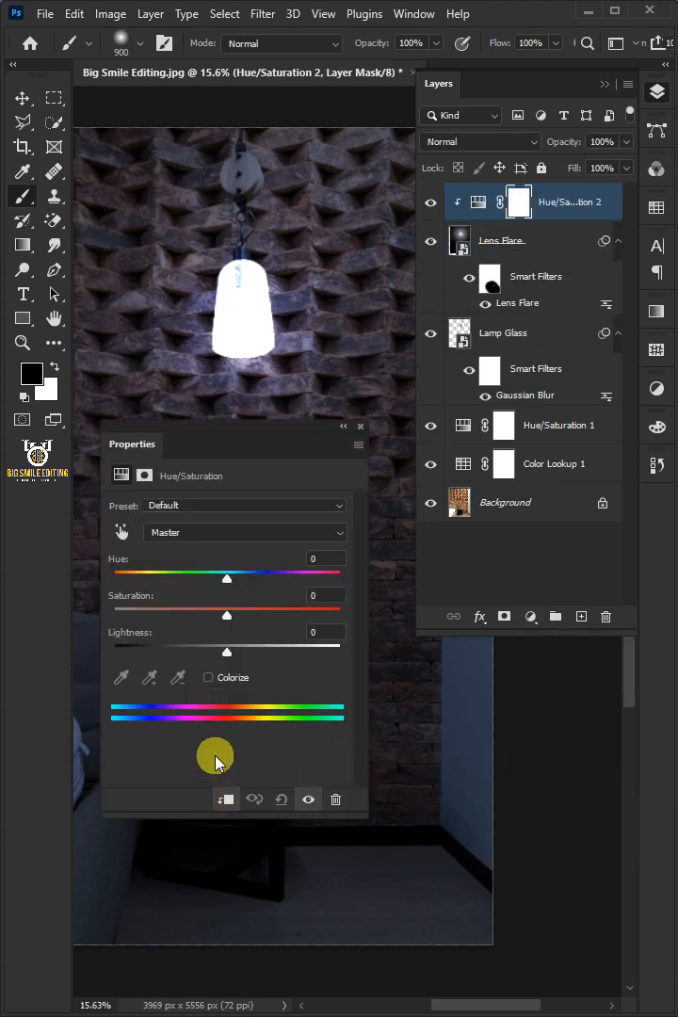
click(207, 677)
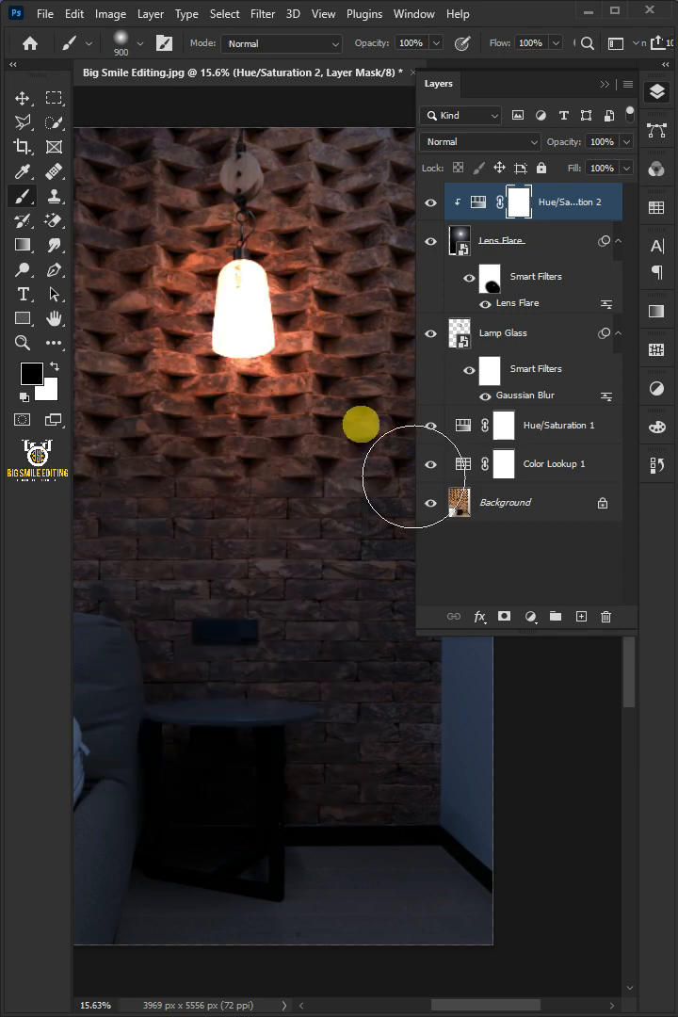
Add a Gradient Fill layer with an orange #ffa500 stop fading to black
click(531, 617)
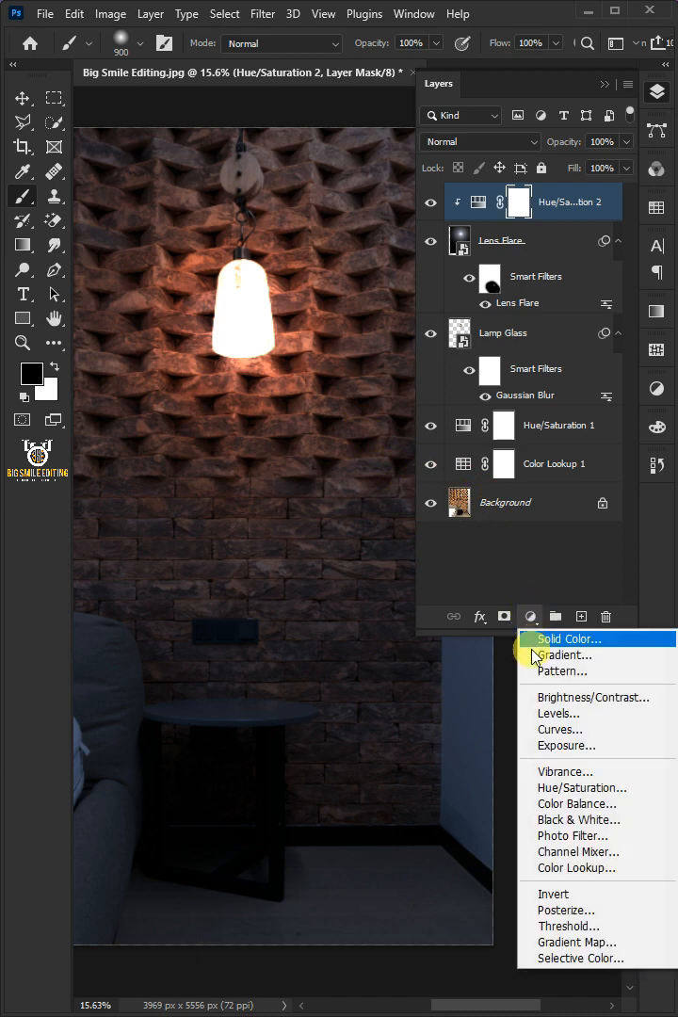
click(565, 655)
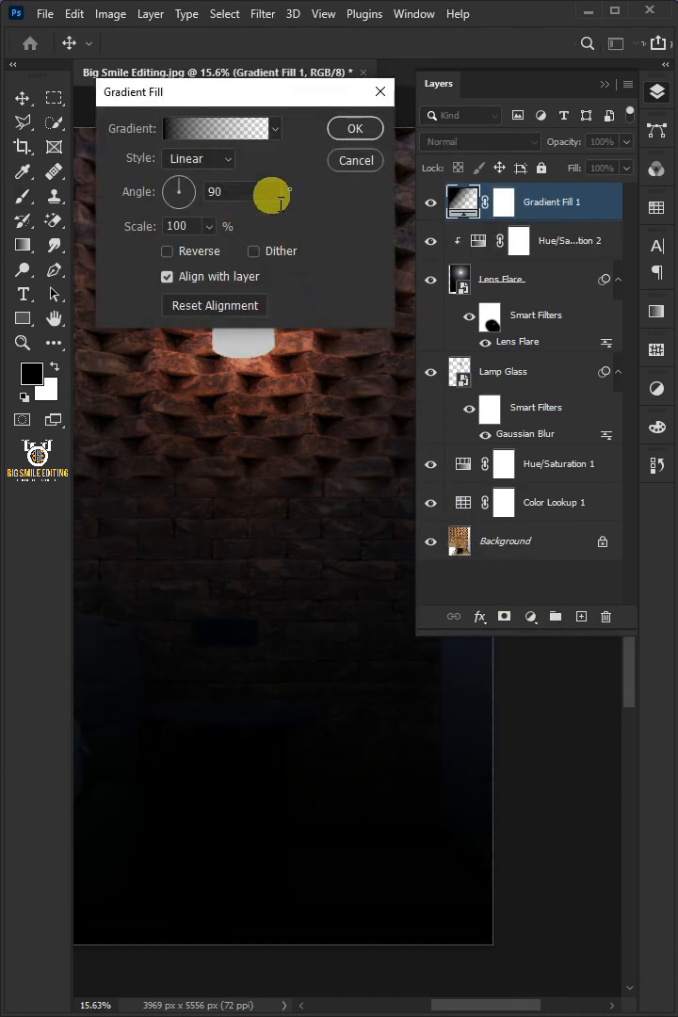
click(217, 128)
text(ffa500)
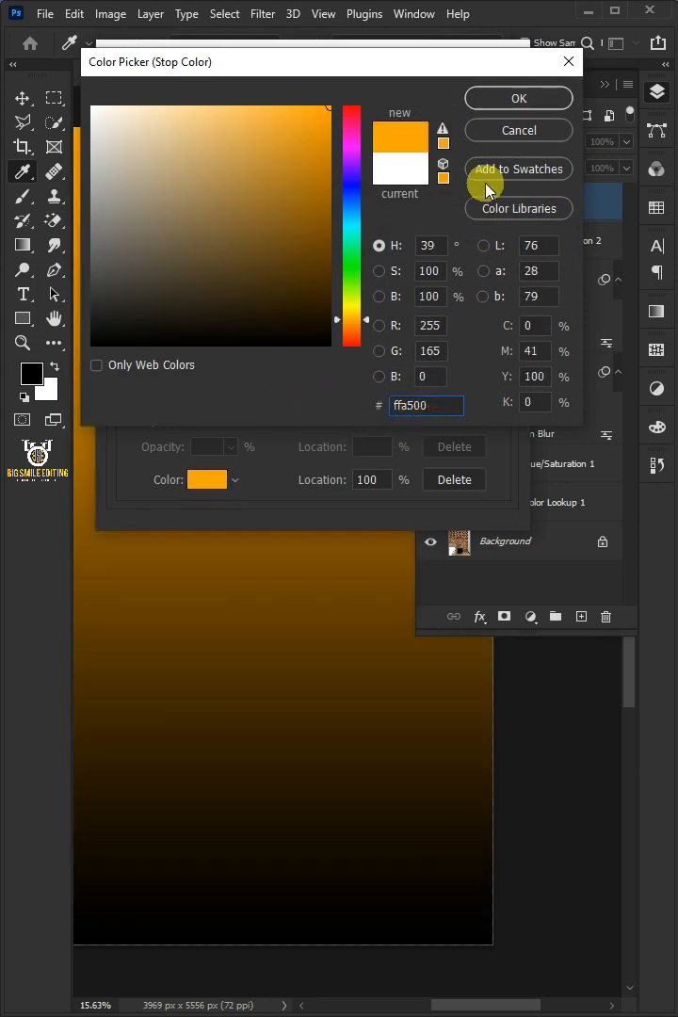
click(518, 98)
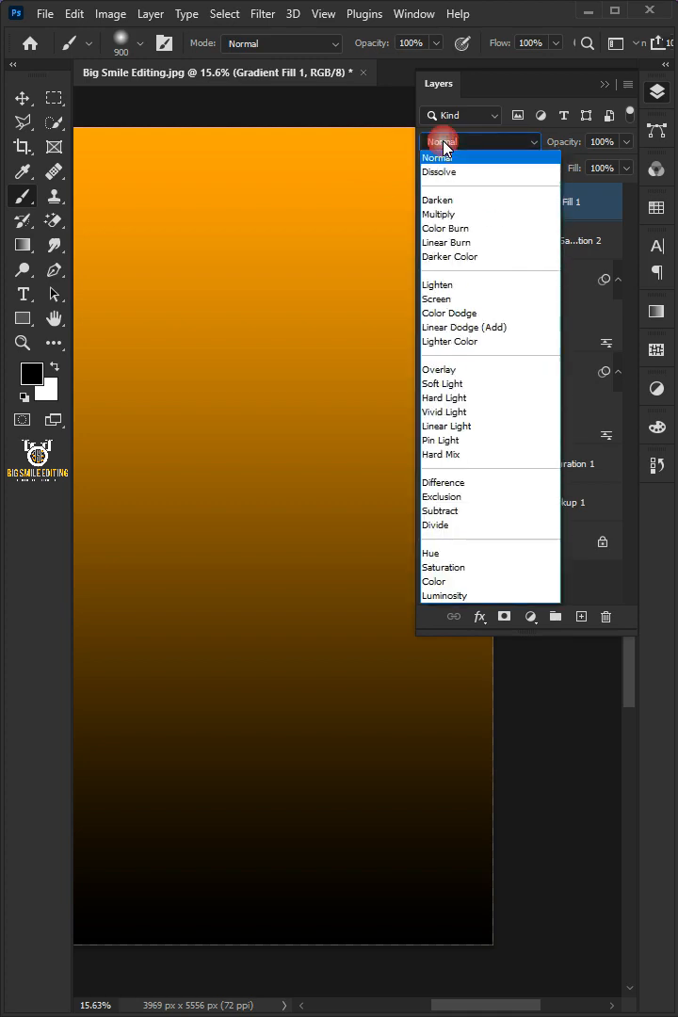
Blend Gradient Fill 1 as Linear Dodge (Add) and make it a reversed radial gradient at 177% scale
click(463, 326)
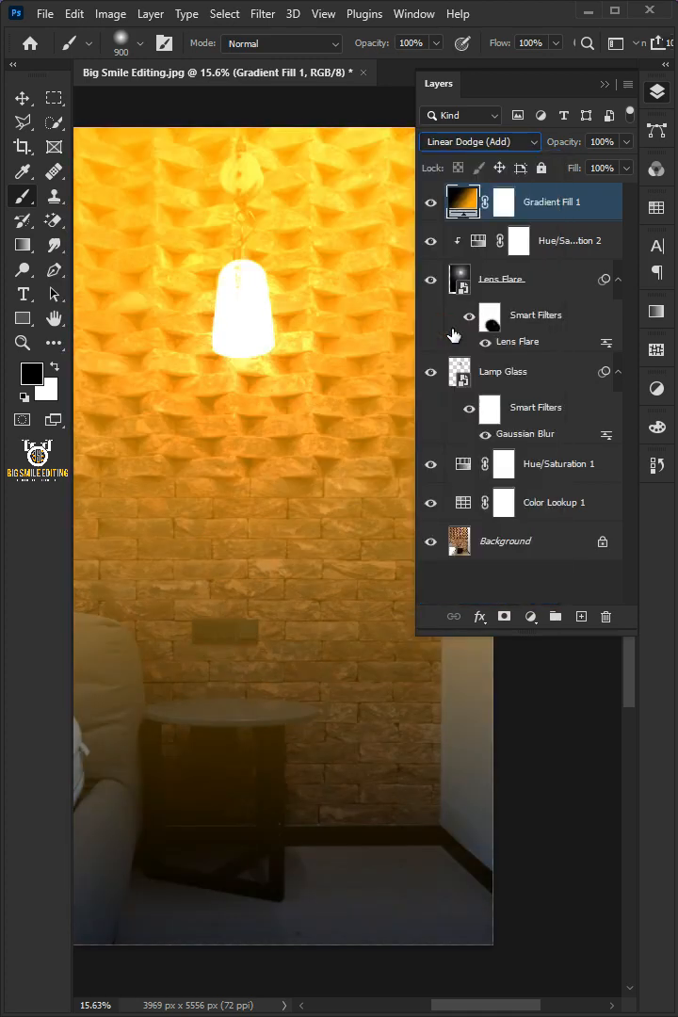
click(479, 617)
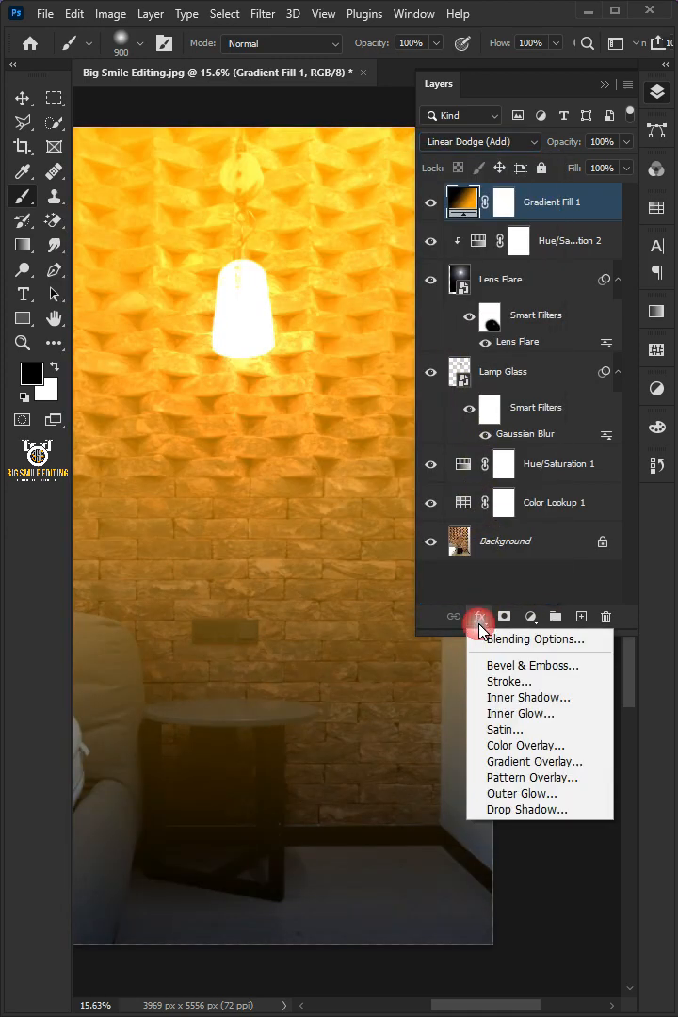
click(532, 639)
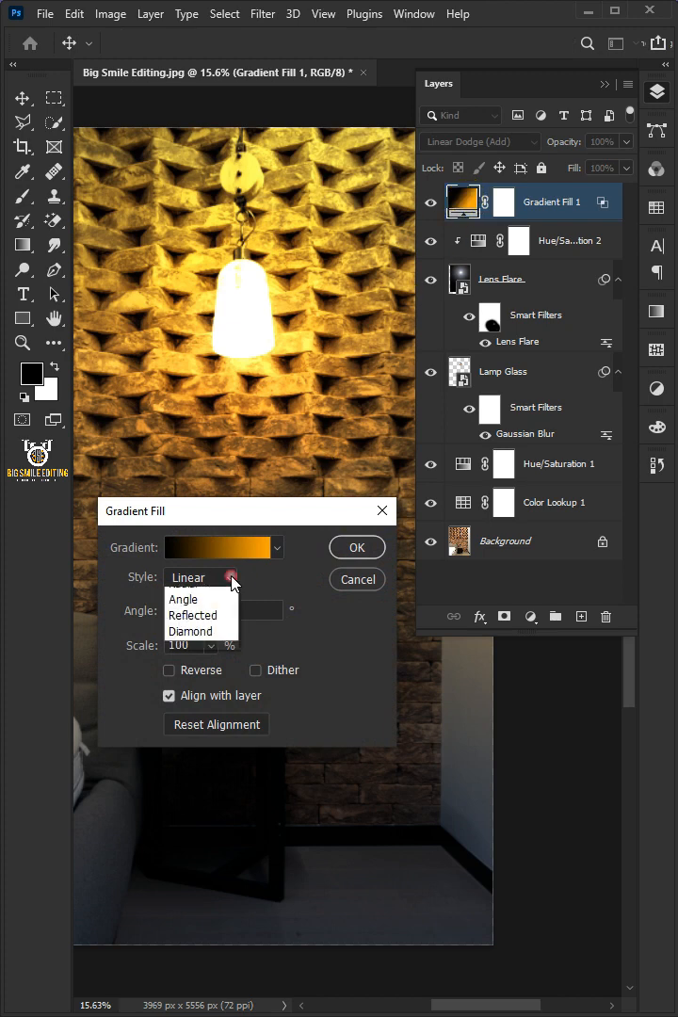
click(188, 578)
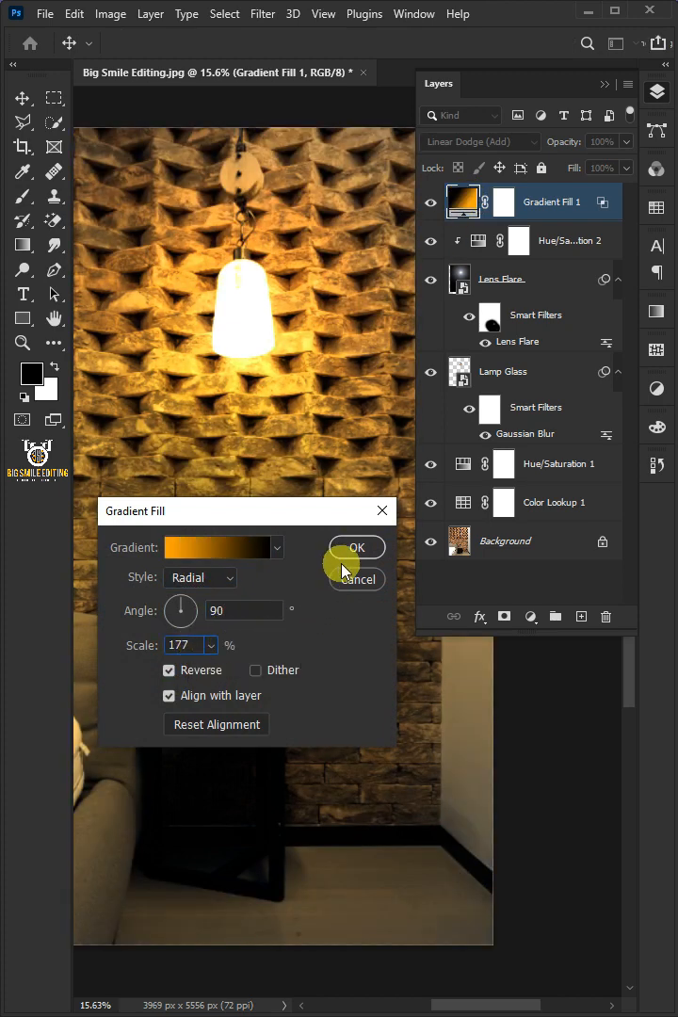
click(356, 547)
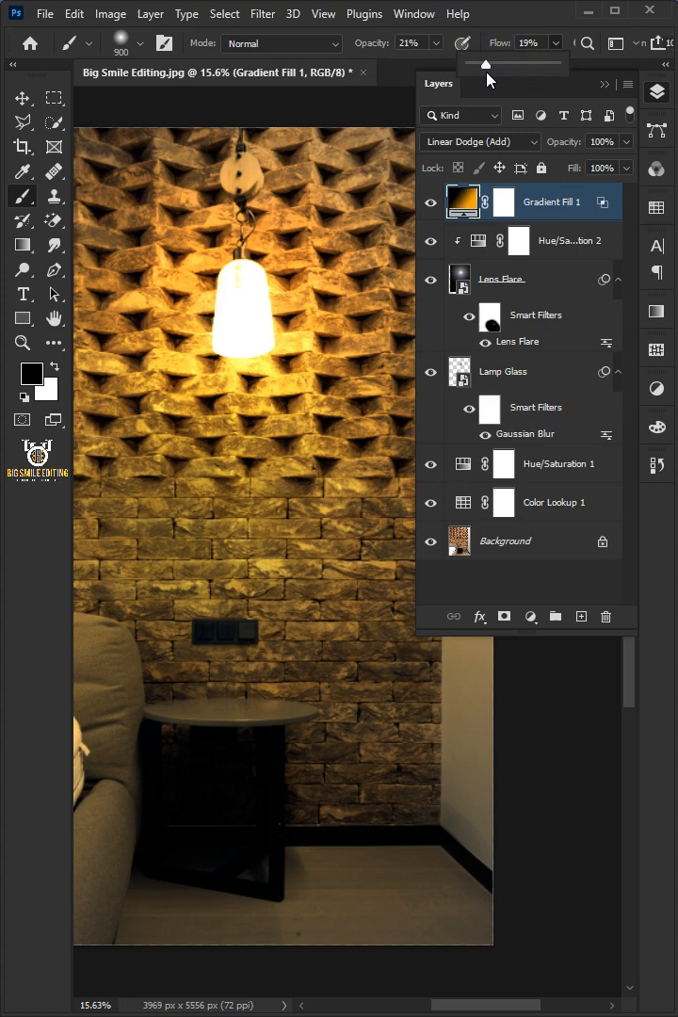
Keep black as the foreground colour for a small 21% opacity brush on the Color Lookup 1 mask
click(31, 373)
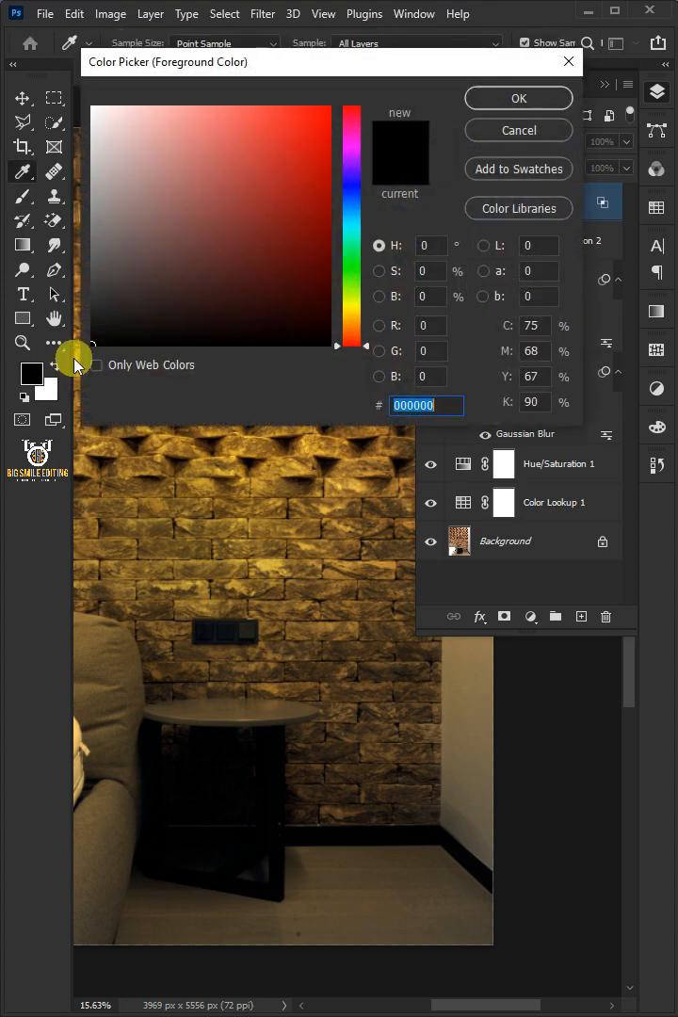
click(518, 98)
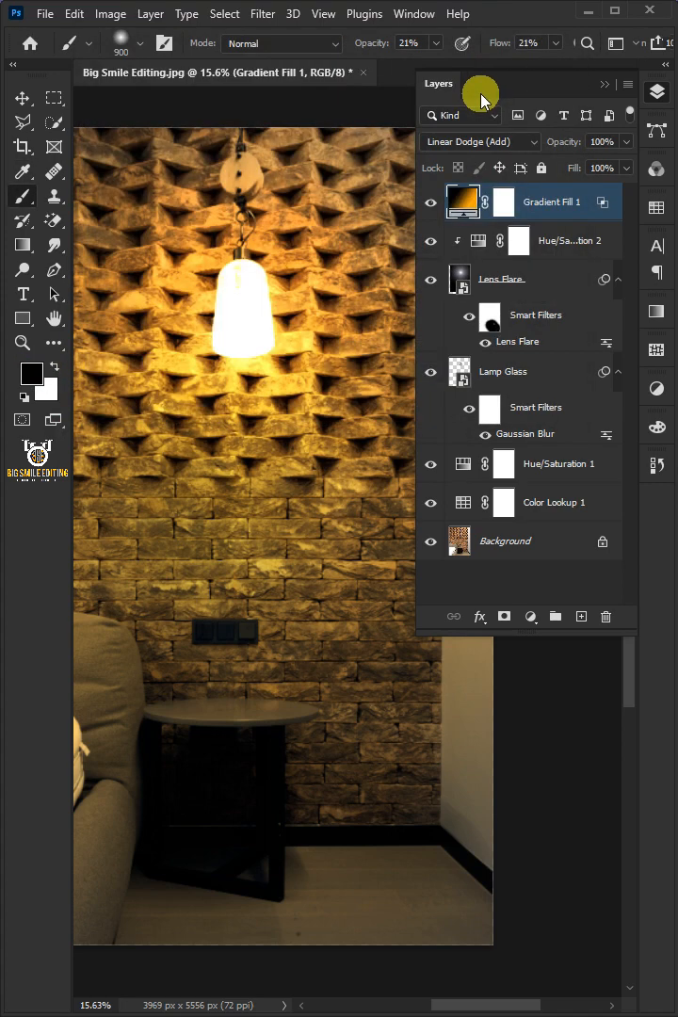
click(504, 501)
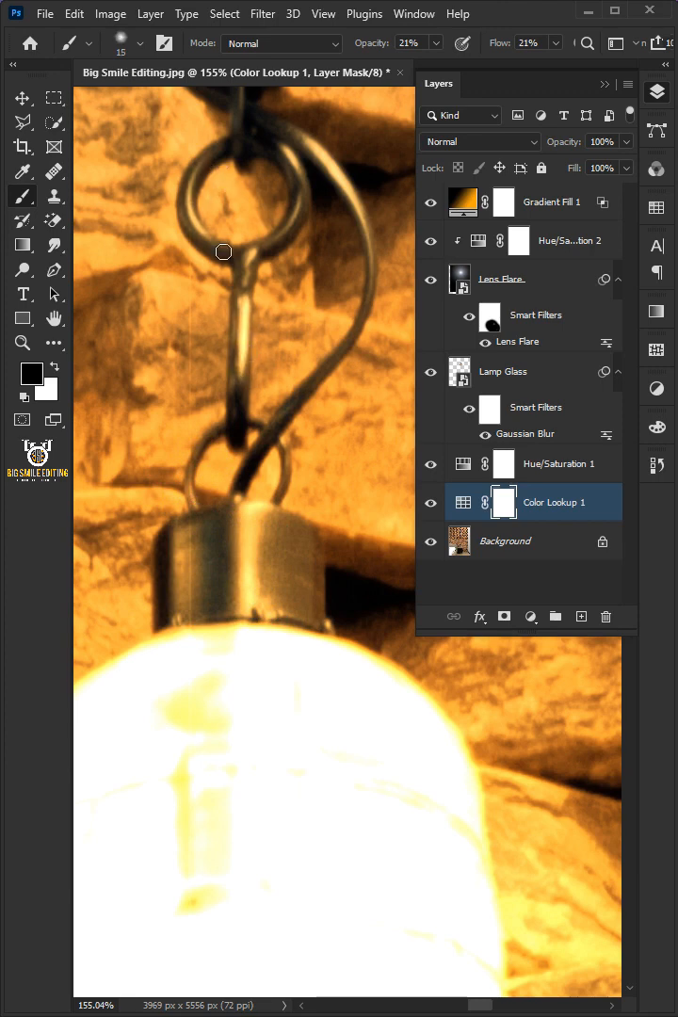
mouse_move(290, 468)
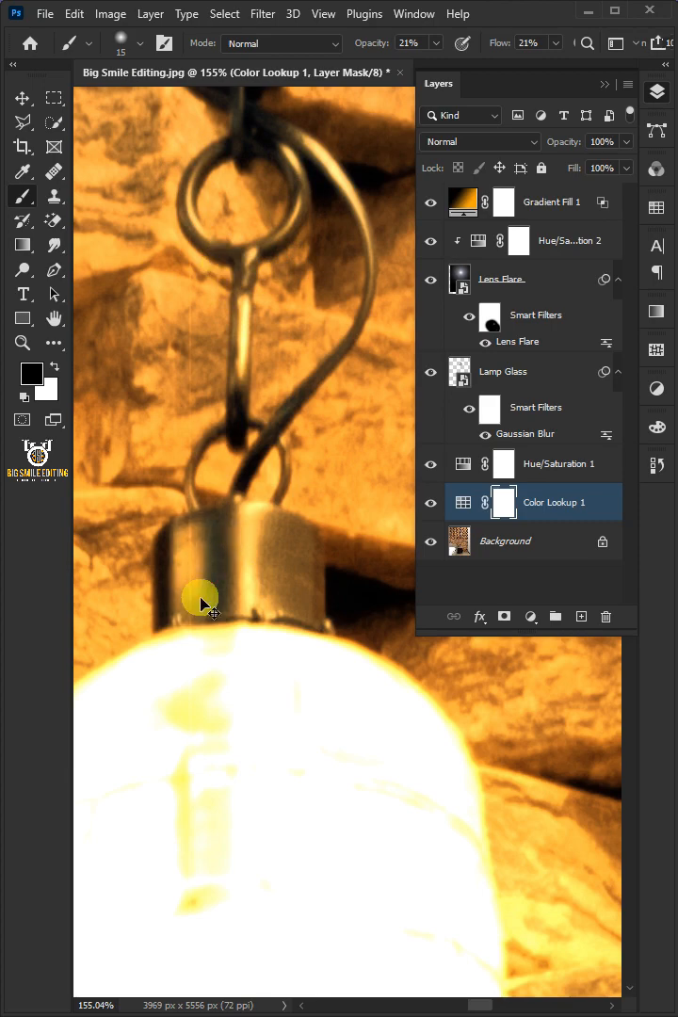
Add a Color Balance layer above Gradient Fill 1 with midtones Cyan-Red +25 and Yellow-Blue +10
click(551, 202)
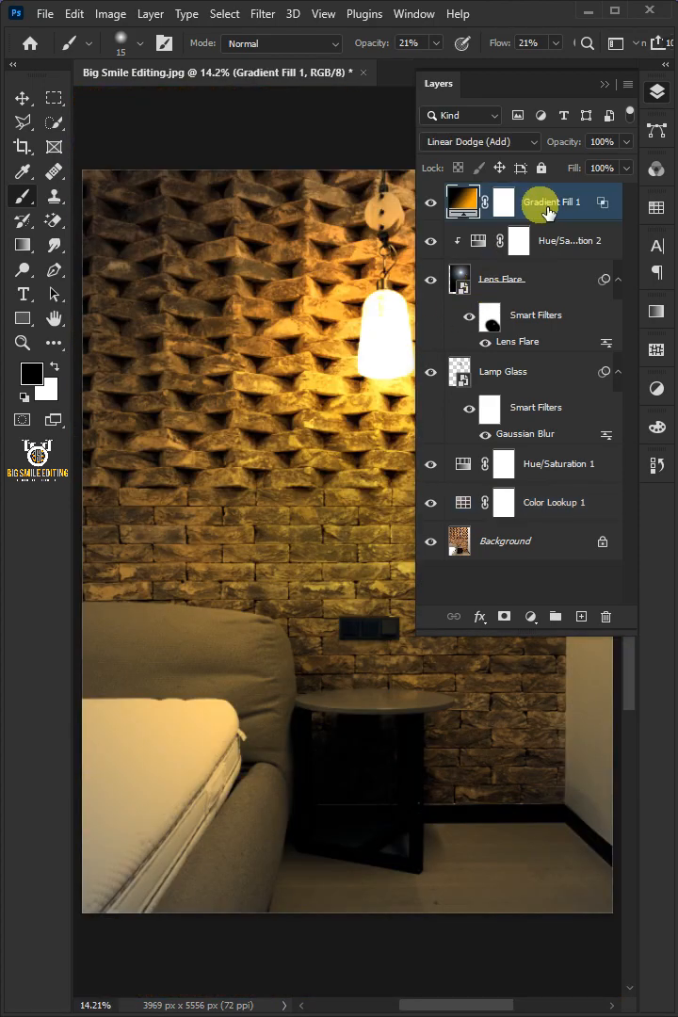
click(530, 617)
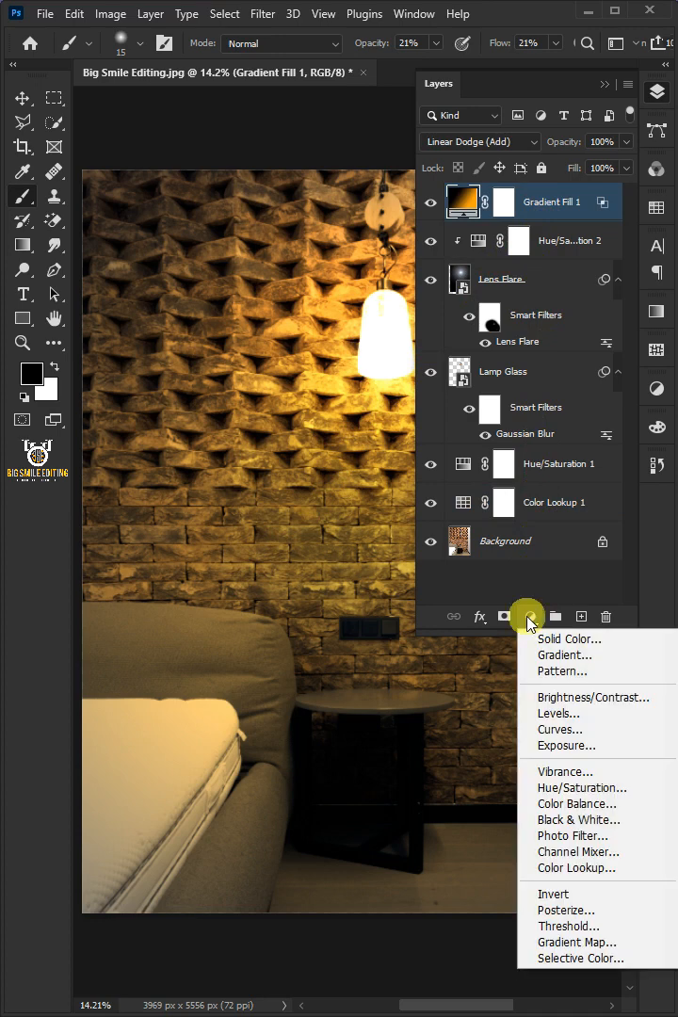
click(576, 803)
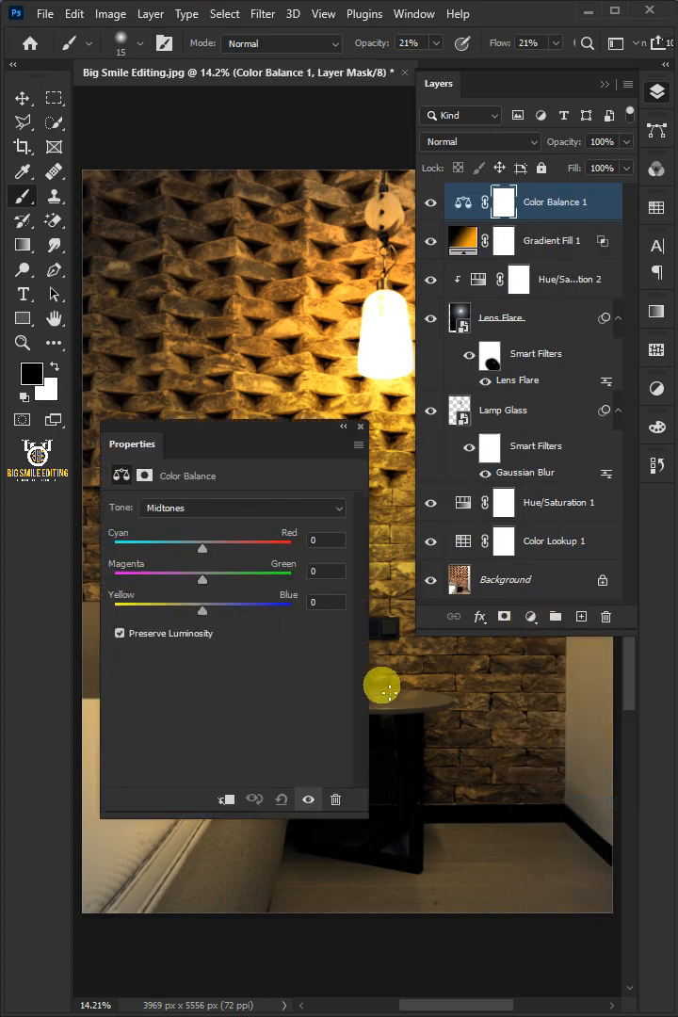
drag(201, 547, 224, 547)
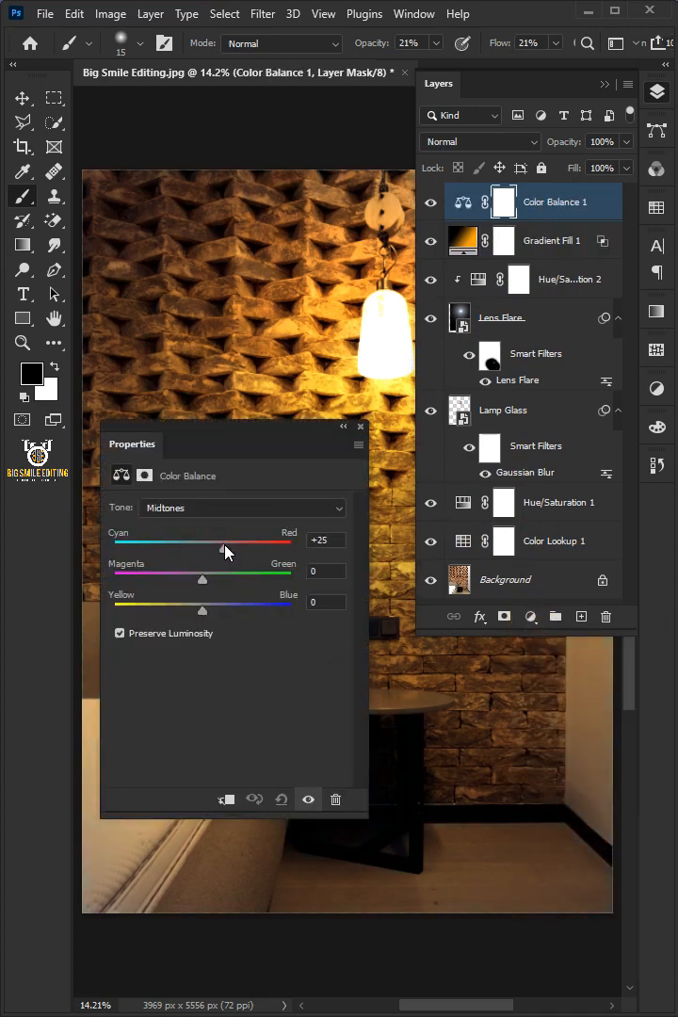
drag(202, 610, 229, 610)
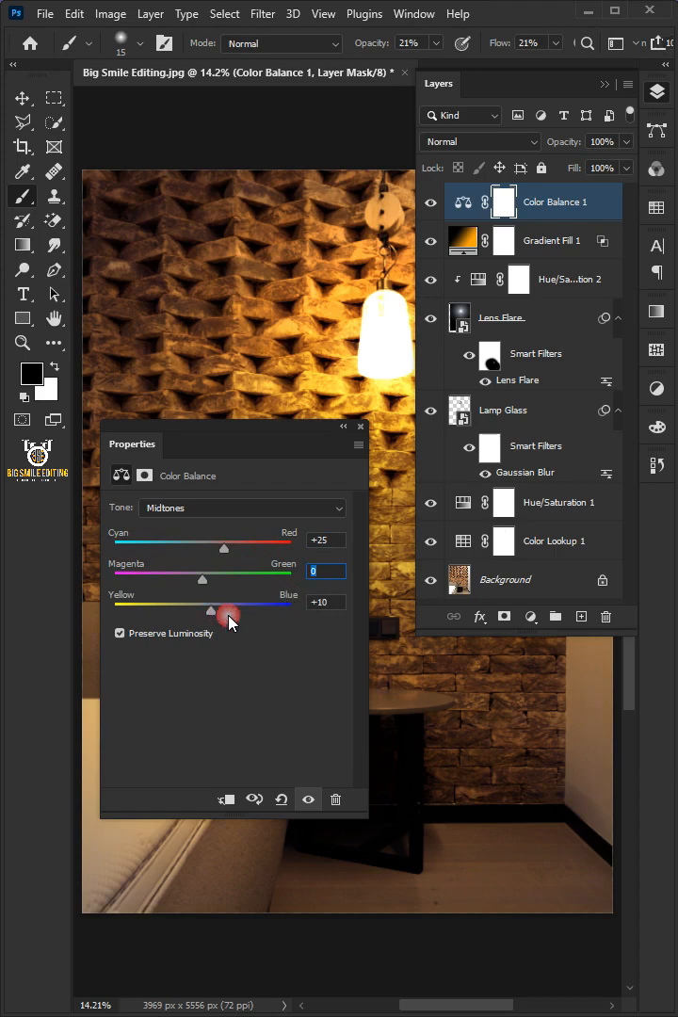
click(360, 426)
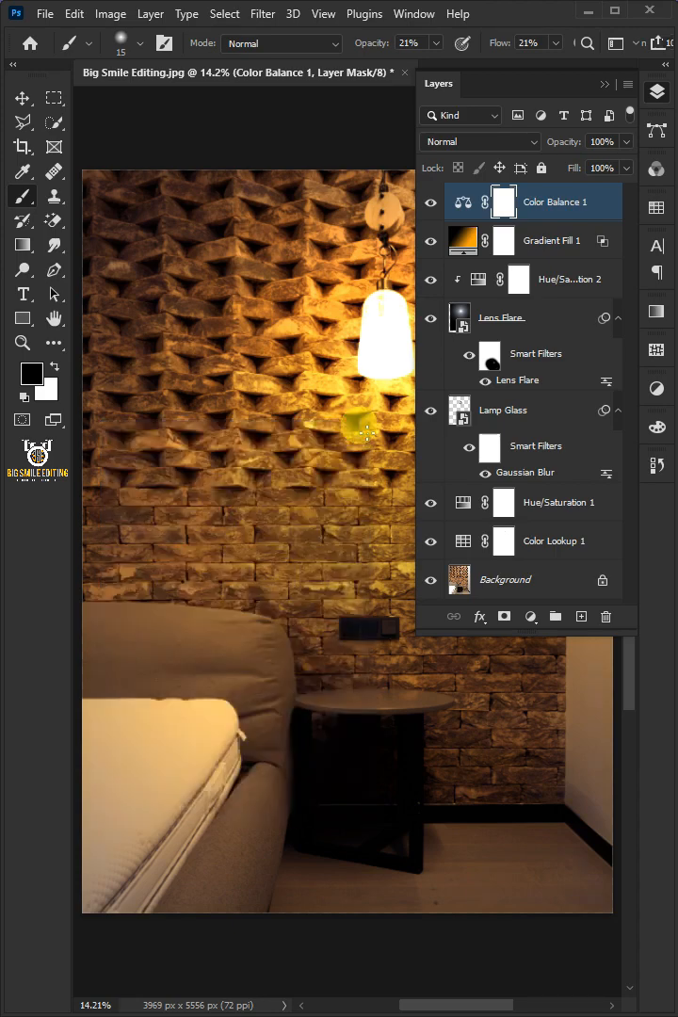